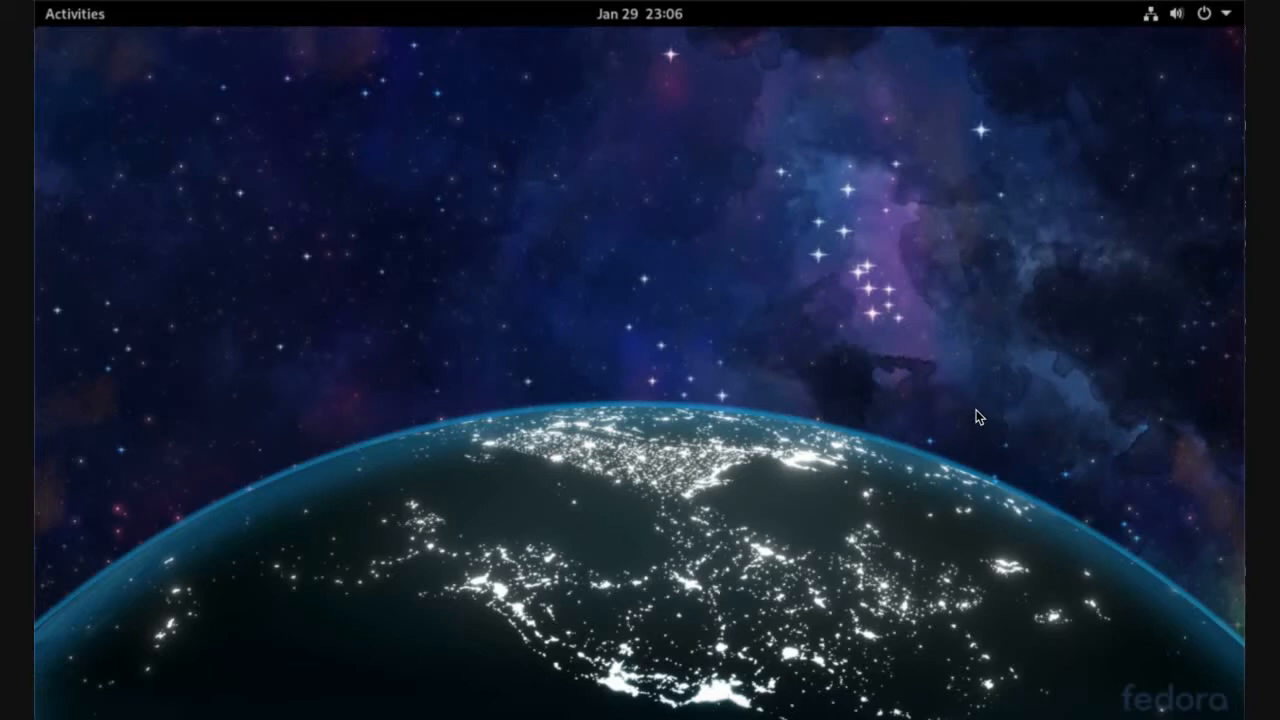
{"action": "mouse_move", "coordinate": [76, 18]}
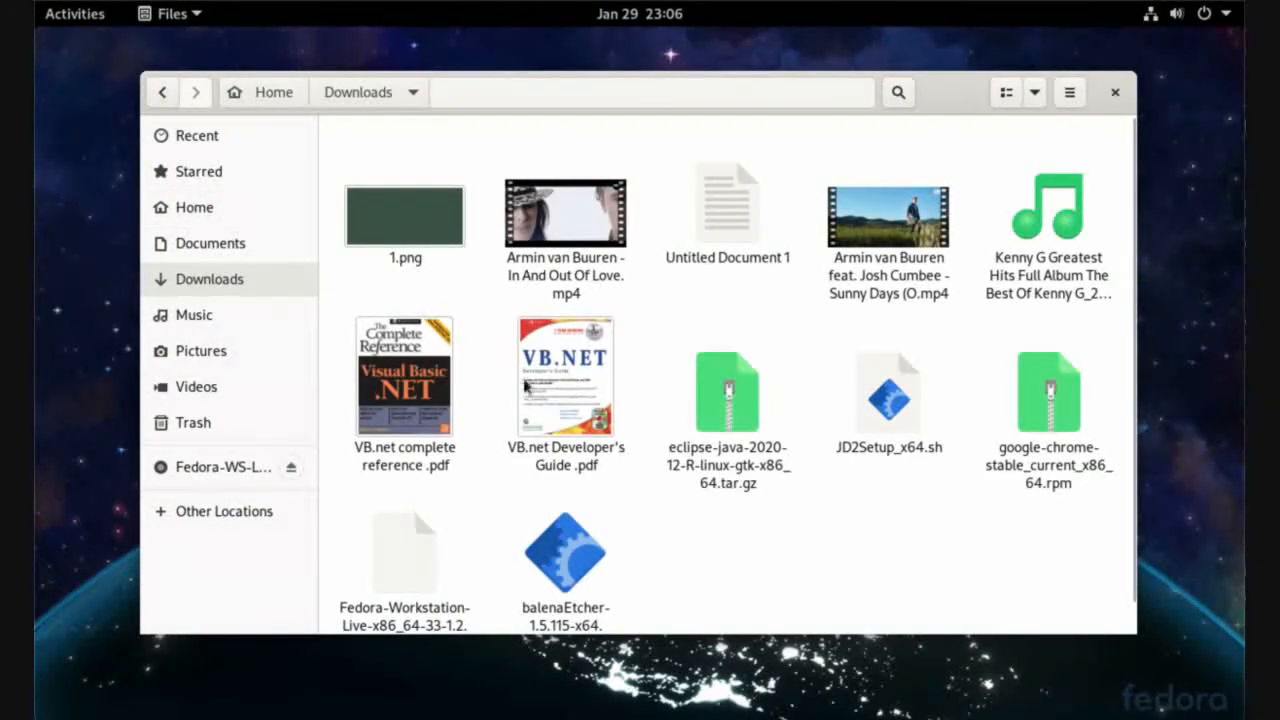
Select the VB.net complete reference PDF in the Downloads folder.
{"action": "left_click", "coordinate": [404, 376]}
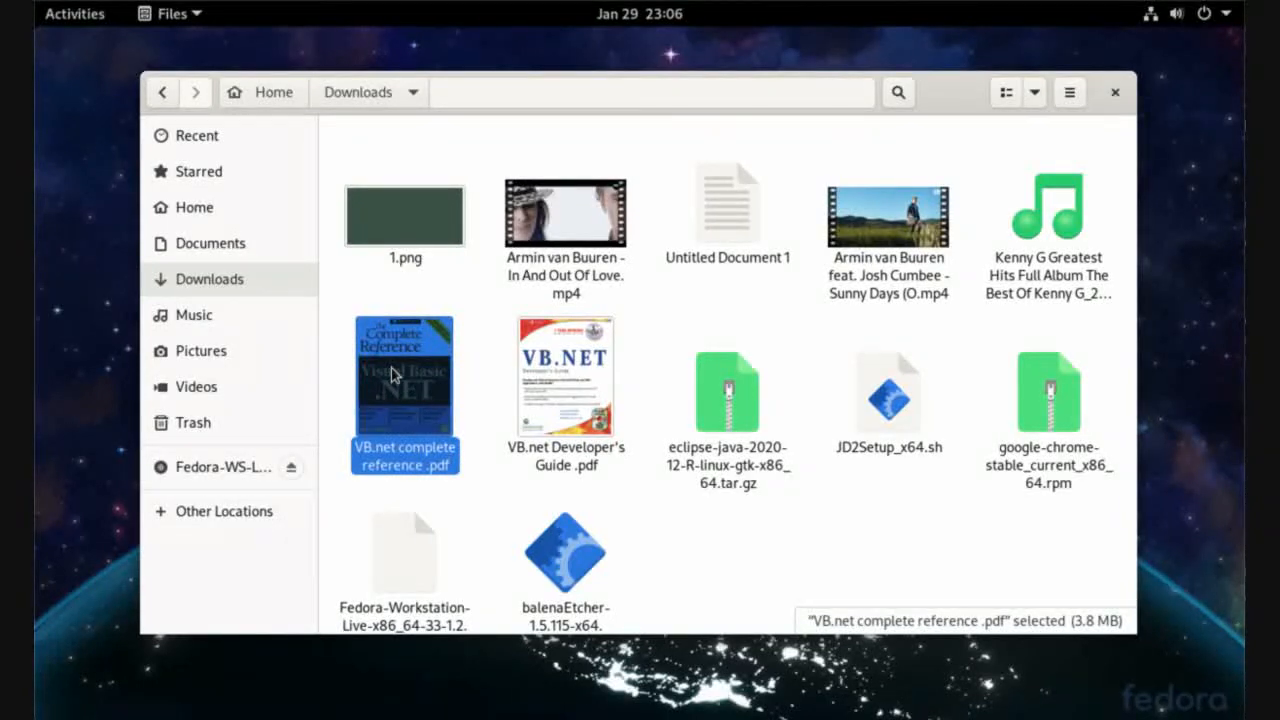
Open the VB.net complete reference PDF in Document Viewer and page down to its table of contents.
{"action": "double_click", "coordinate": [404, 376]}
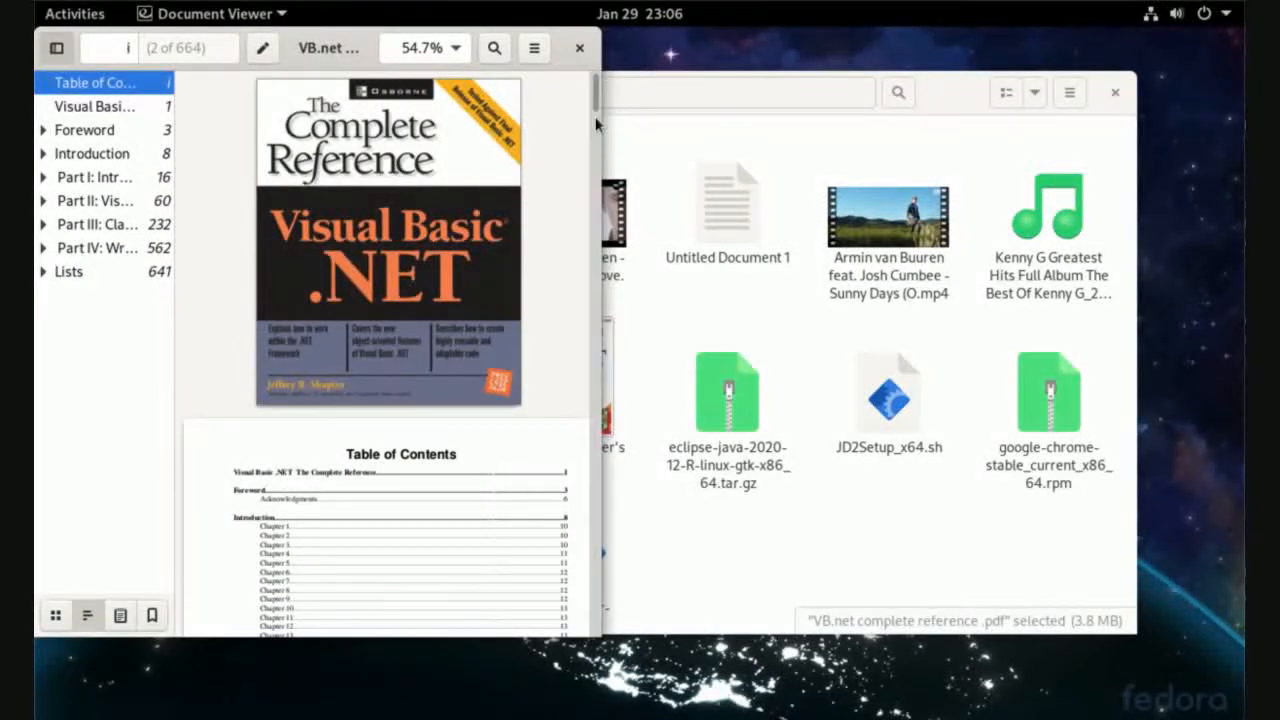
{"action": "scroll", "scroll_direction": "down", "scroll_amount": 3}
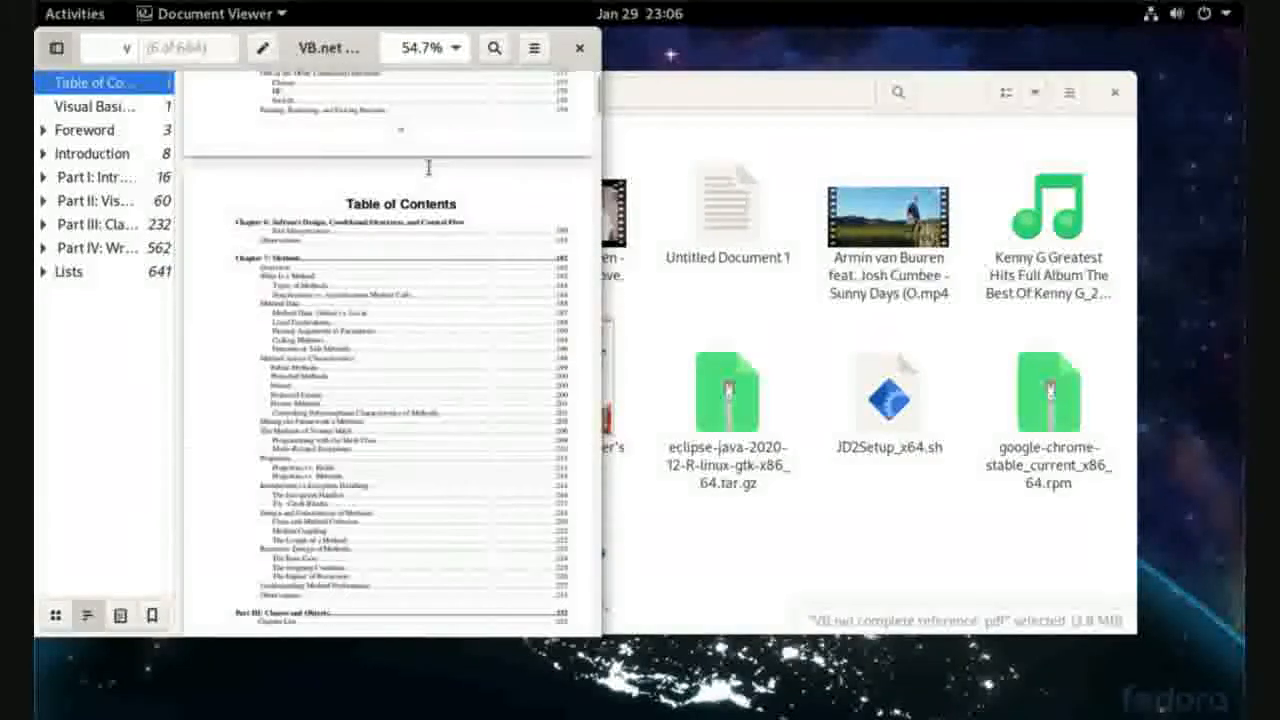
{"action": "scroll", "scroll_direction": "down", "scroll_amount": 3}
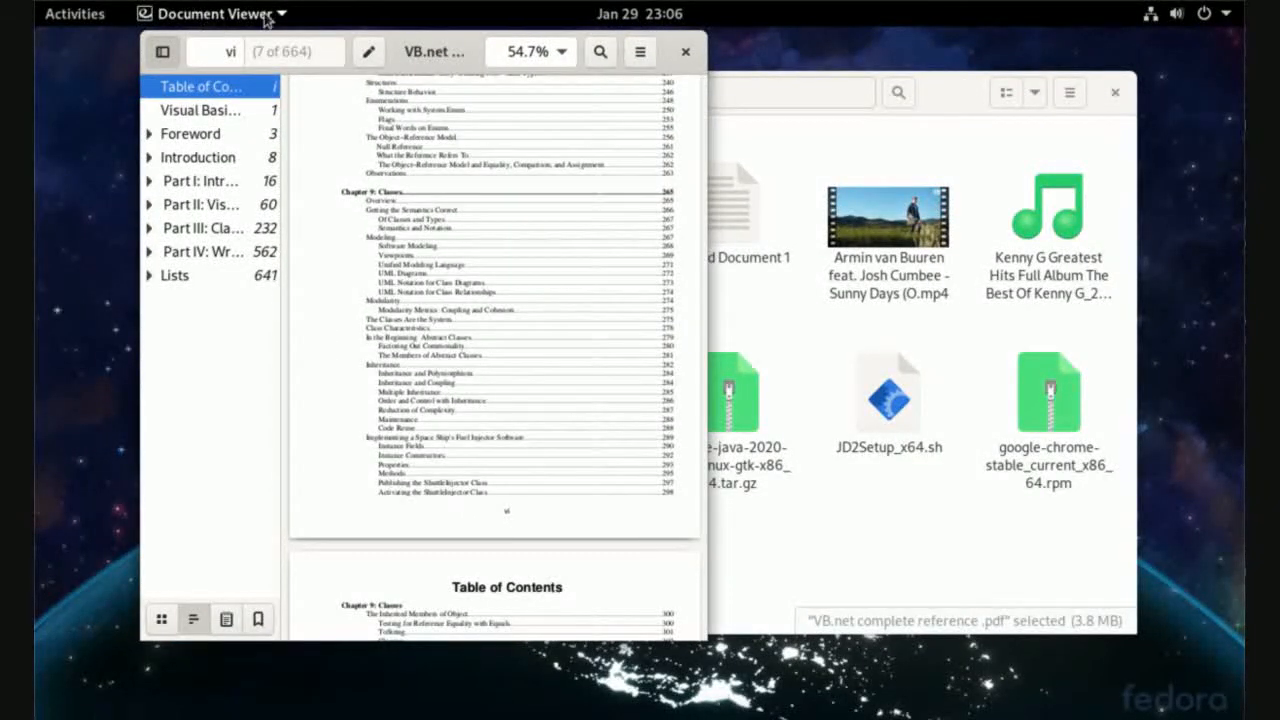
{"action": "scroll", "scroll_direction": "down", "scroll_amount": 3}
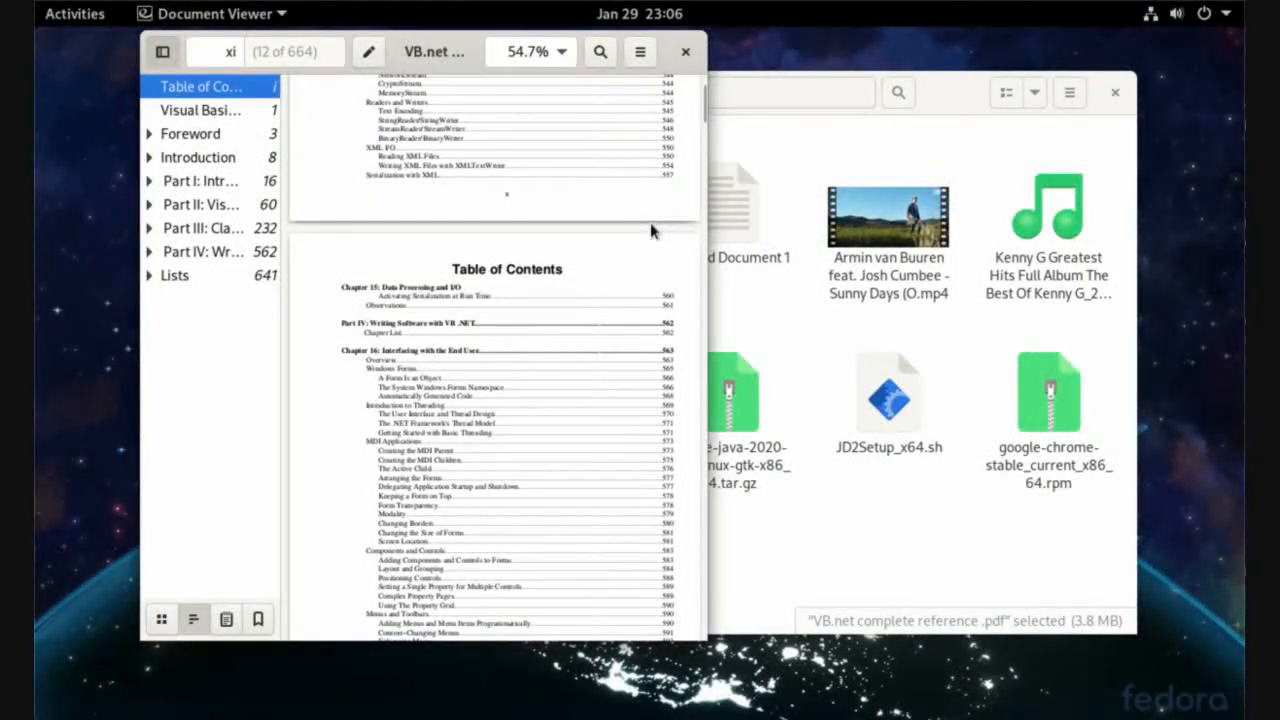
Close Document Viewer and choose Google Chrome as the application for the PDF.
{"action": "left_click", "coordinate": [684, 52]}
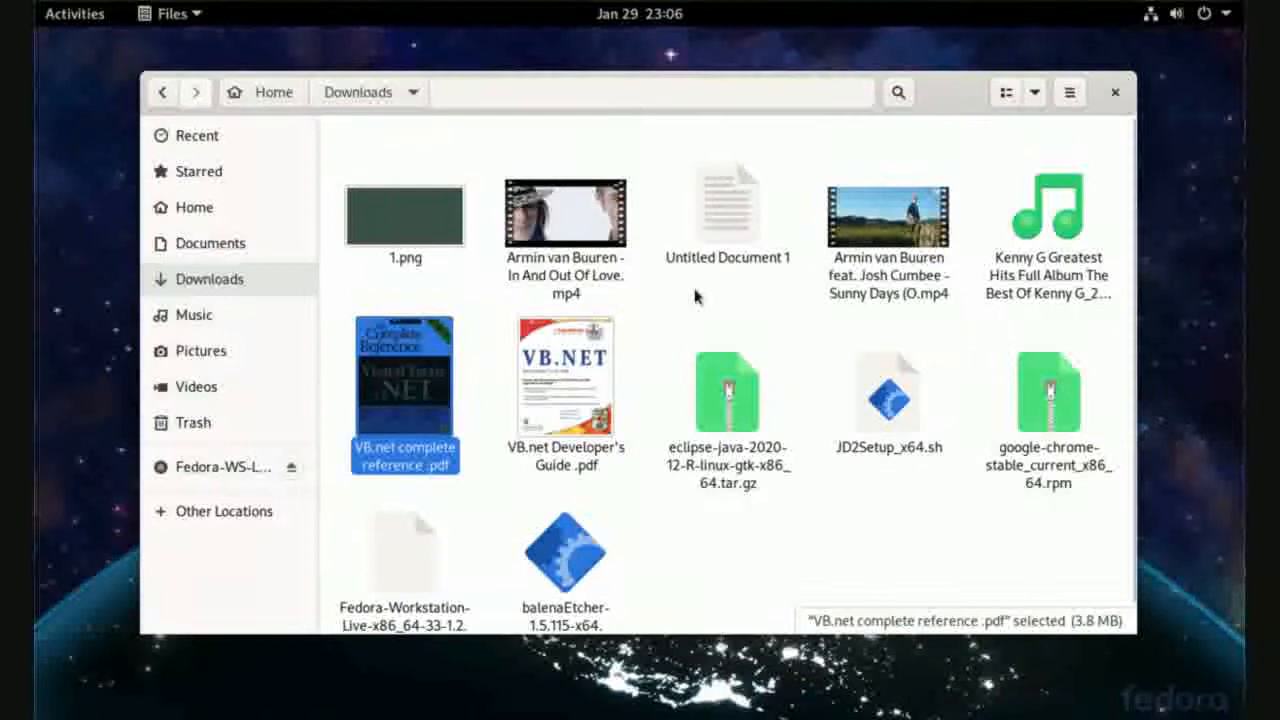
{"action": "right_click", "coordinate": [404, 396]}
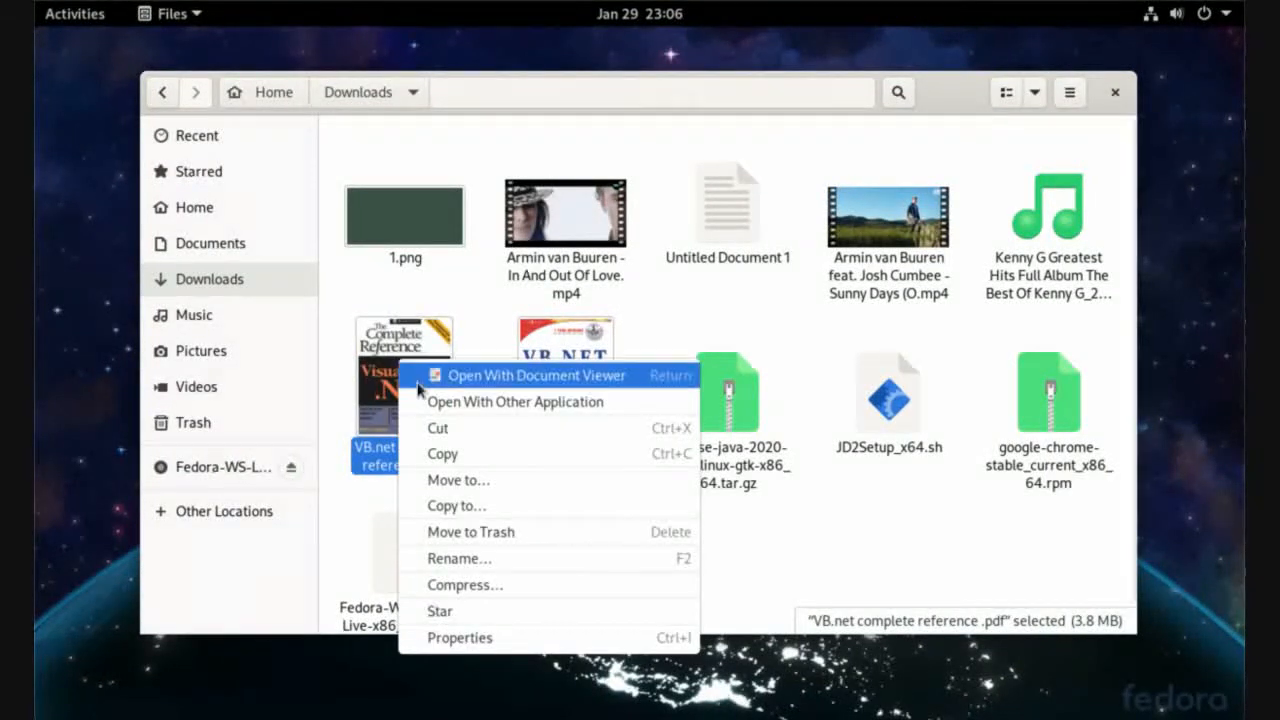
{"action": "left_click", "coordinate": [516, 400]}
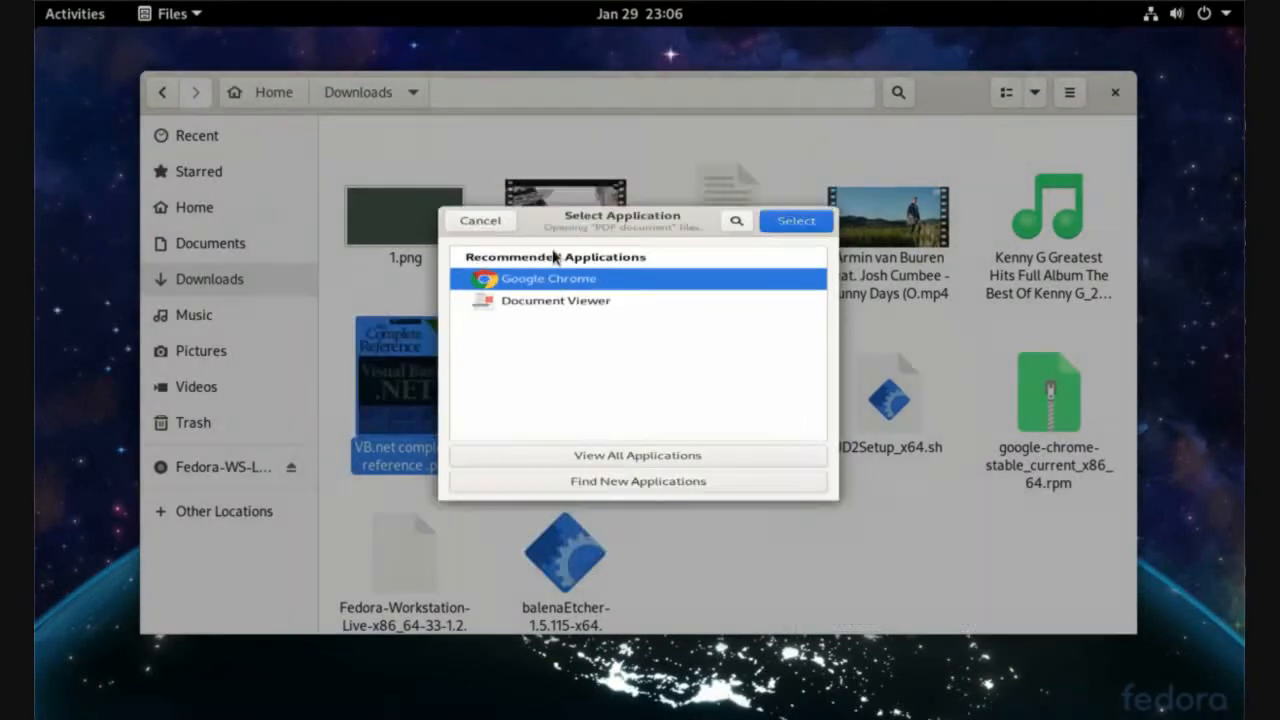
{"action": "left_click", "coordinate": [480, 220]}
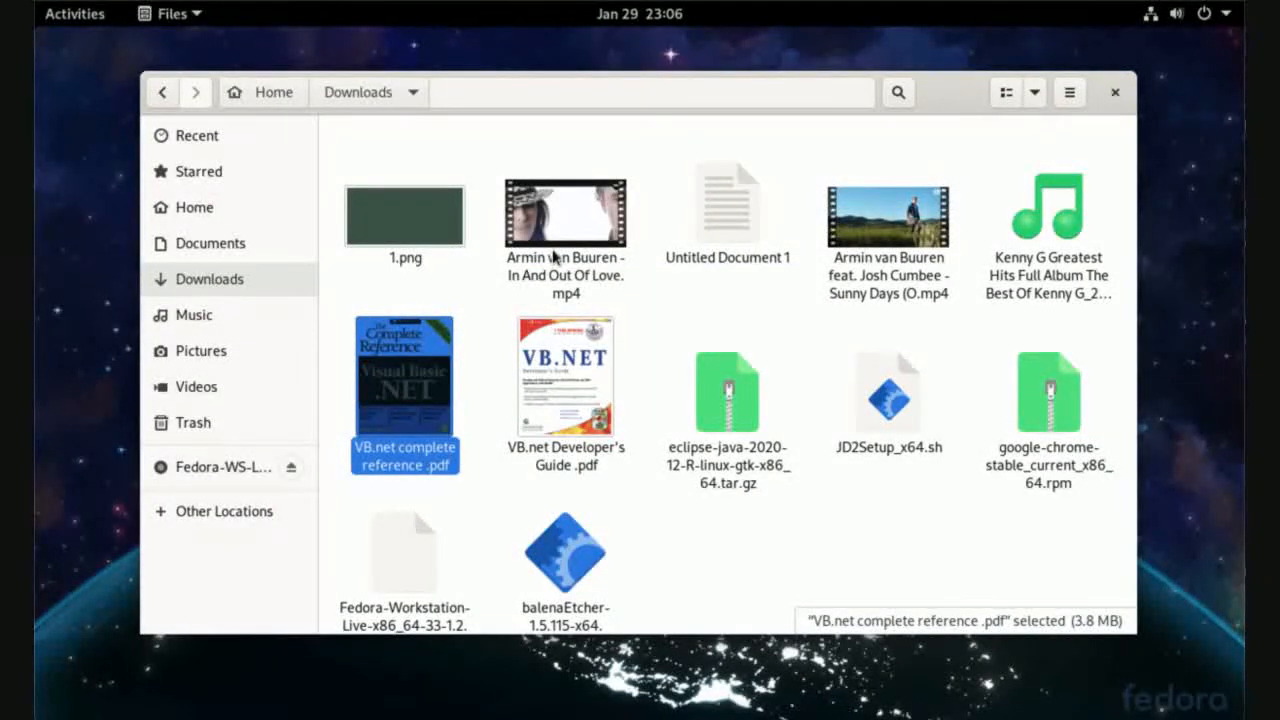
View the VB.net complete reference PDF in Chrome, scrolling down to the table of contents.
{"action": "double_click", "coordinate": [404, 376]}
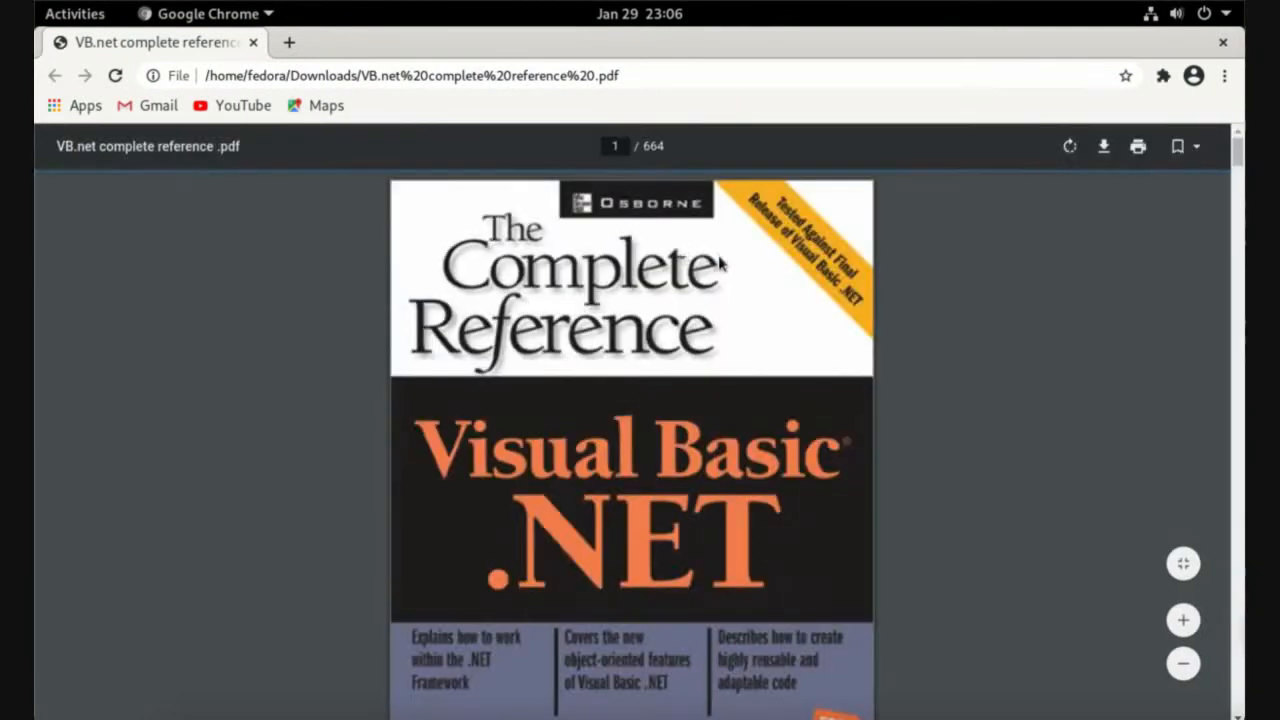
{"action": "scroll", "scroll_direction": "down", "scroll_amount": 3}
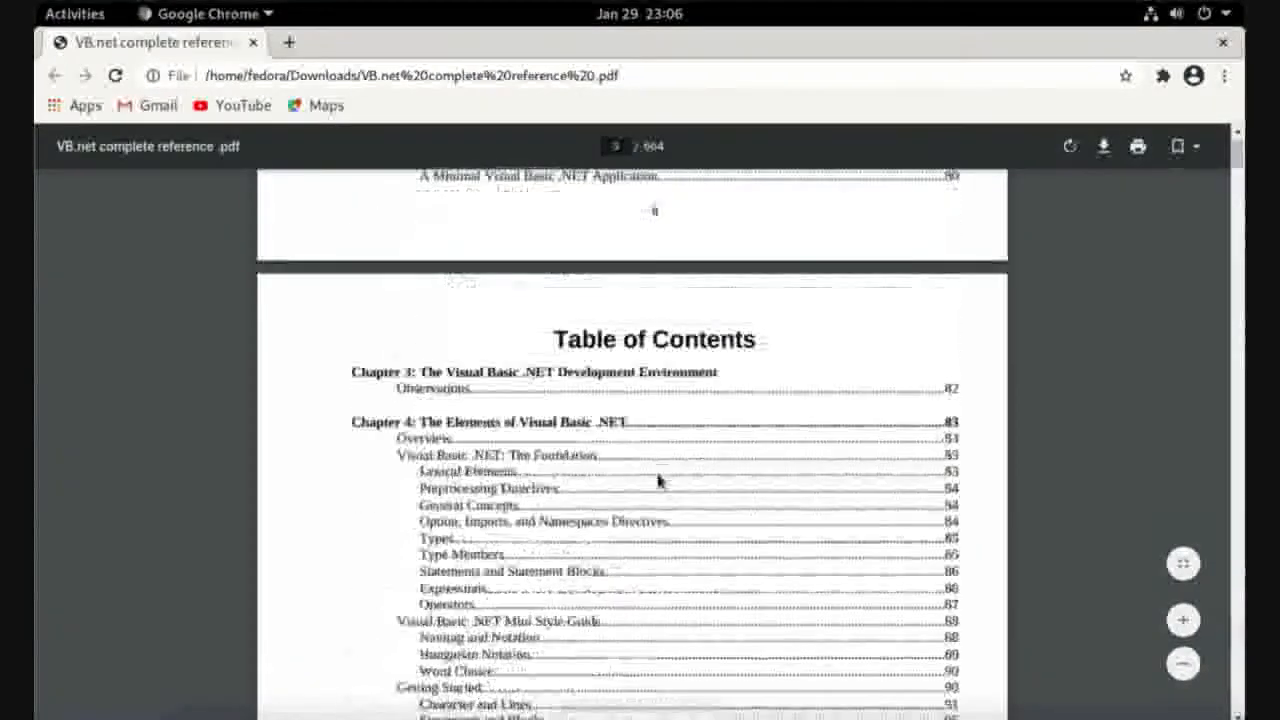
{"action": "scroll", "scroll_direction": "down", "scroll_amount": 3}
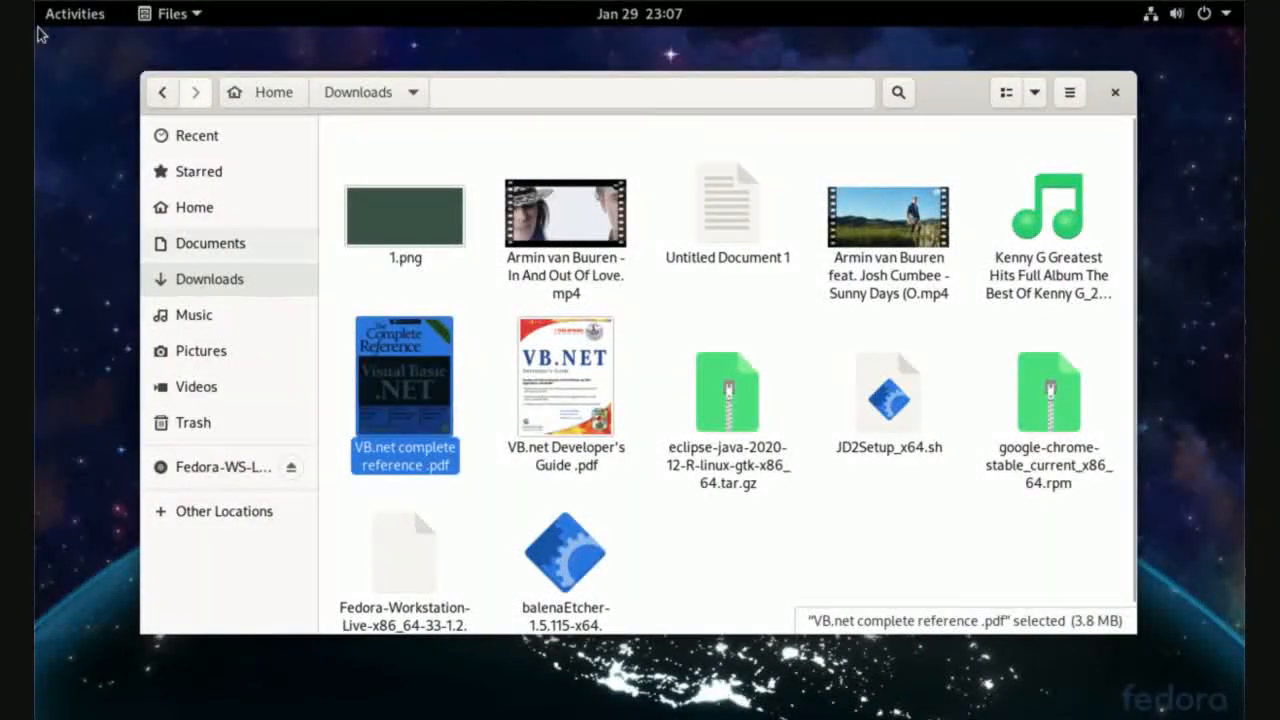
Search the application overview for 'libre' to list the installed LibreOffice apps.
{"action": "left_click", "coordinate": [74, 12]}
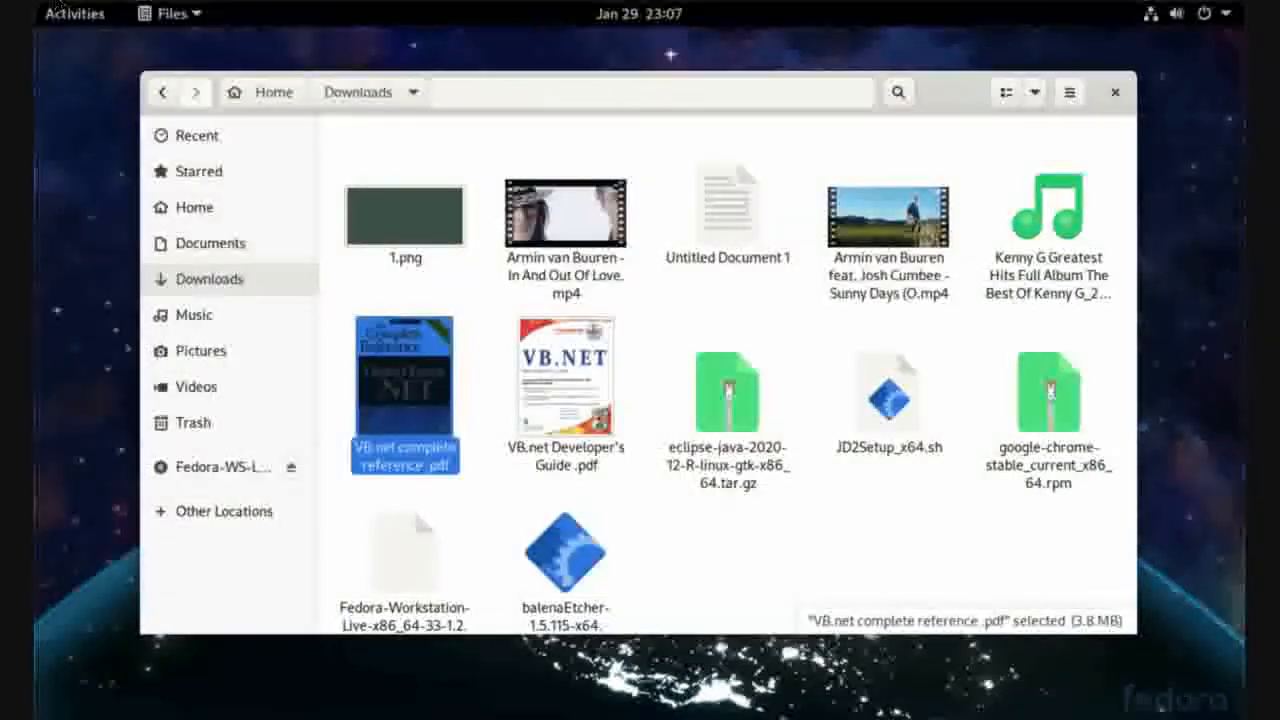
{"action": "left_click", "coordinate": [74, 12]}
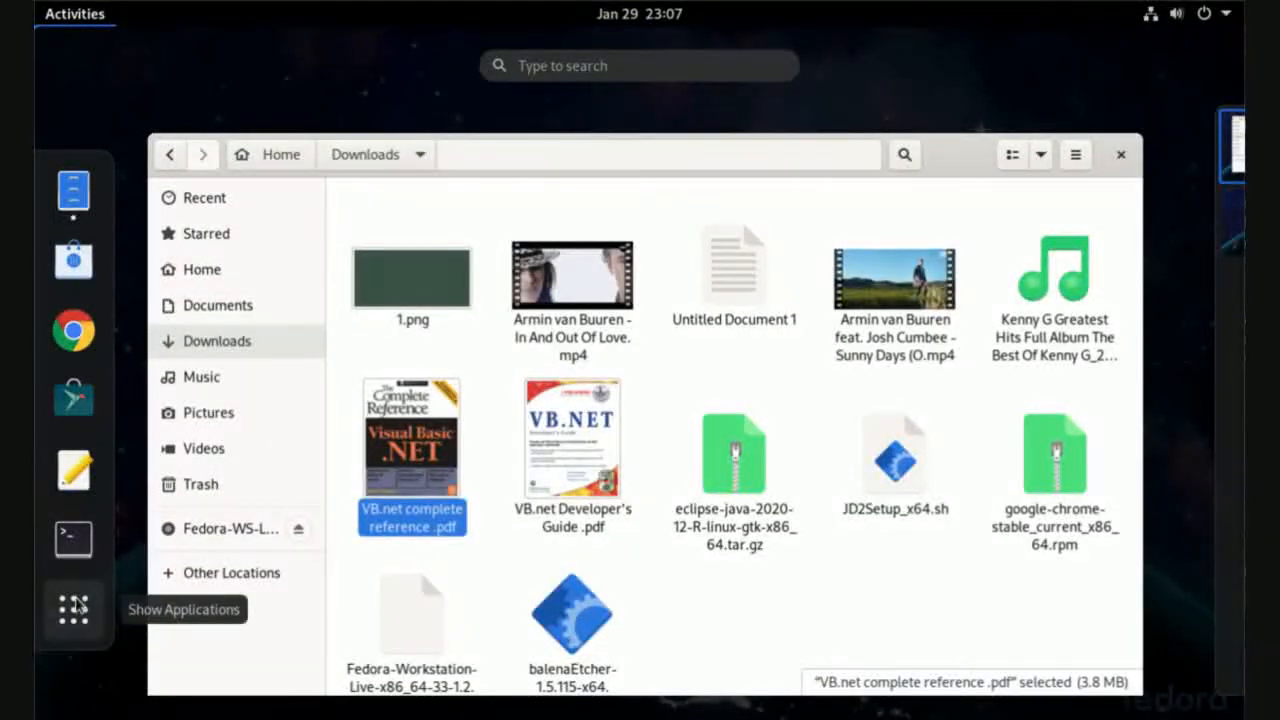
{"action": "left_click", "coordinate": [72, 610]}
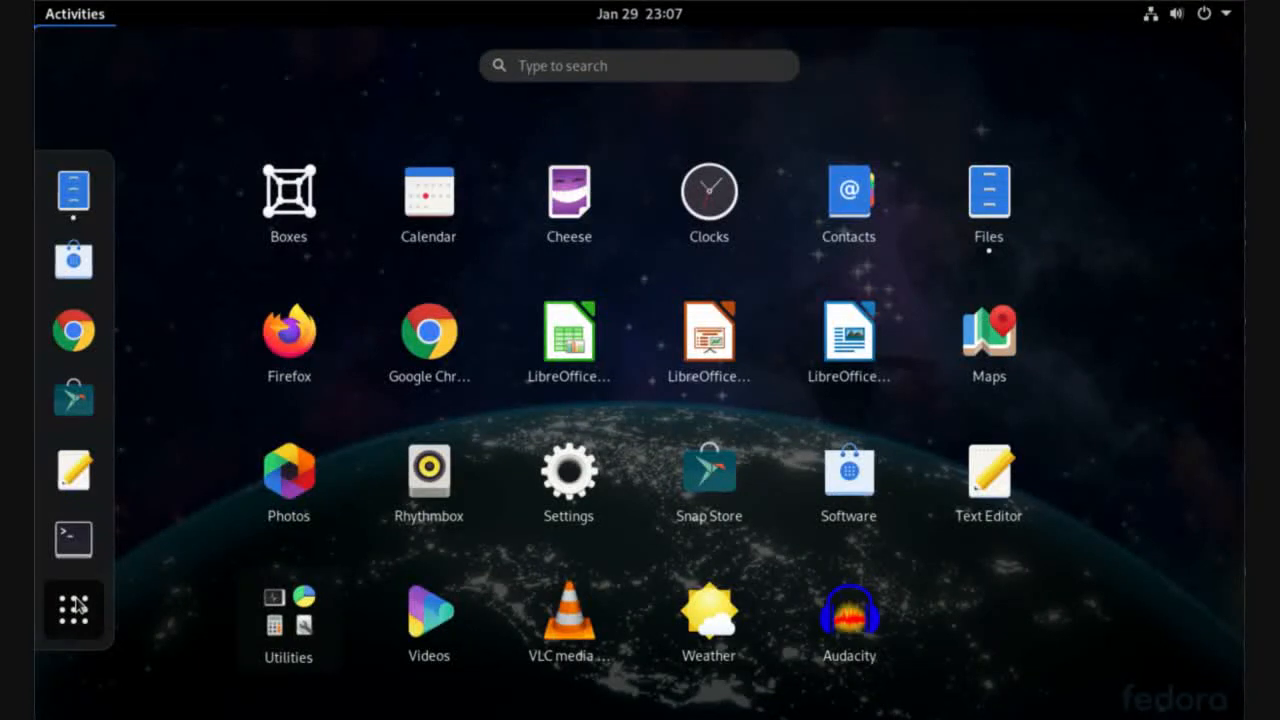
{"action": "type", "text": "libre"}
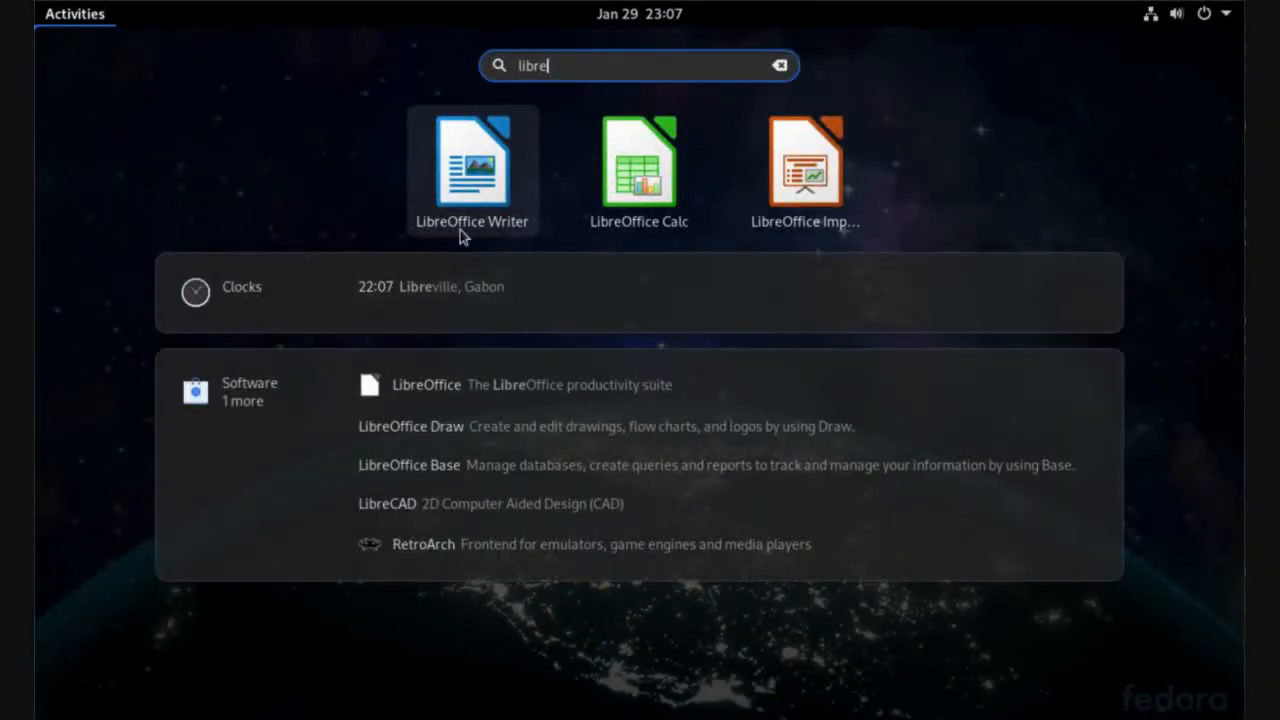
{"action": "mouse_move", "coordinate": [472, 160]}
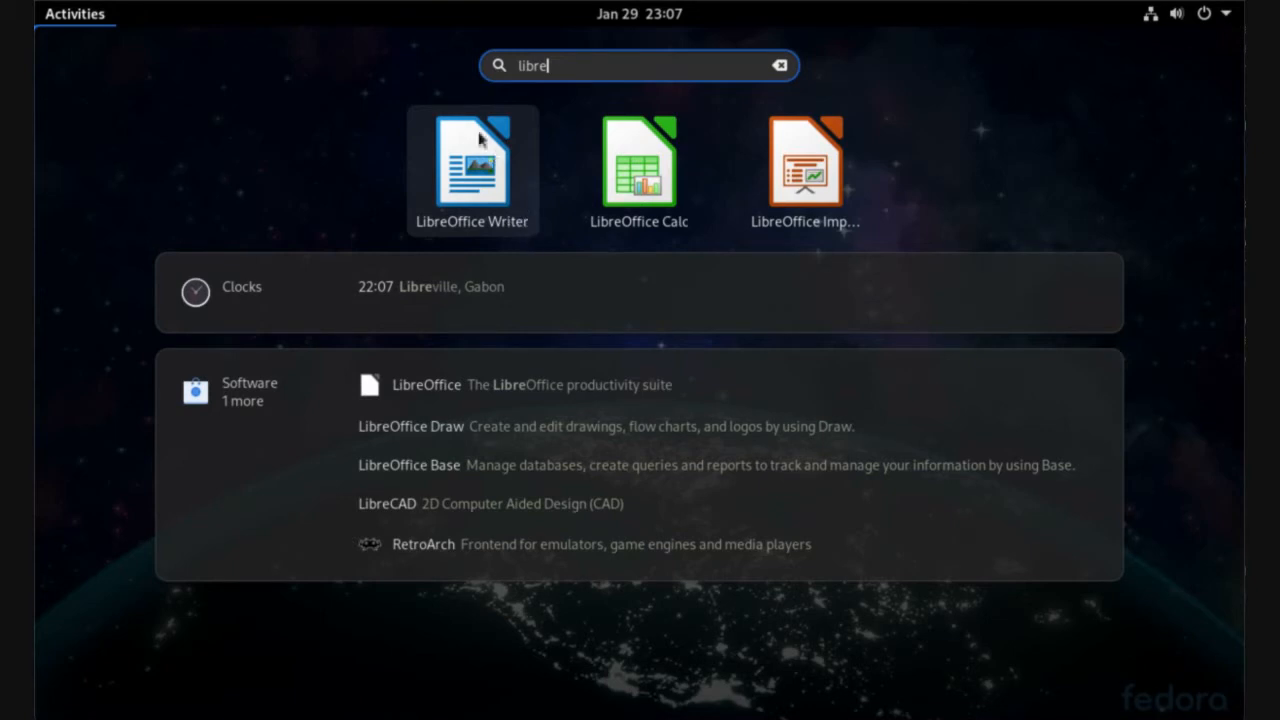
{"action": "mouse_move", "coordinate": [468, 212]}
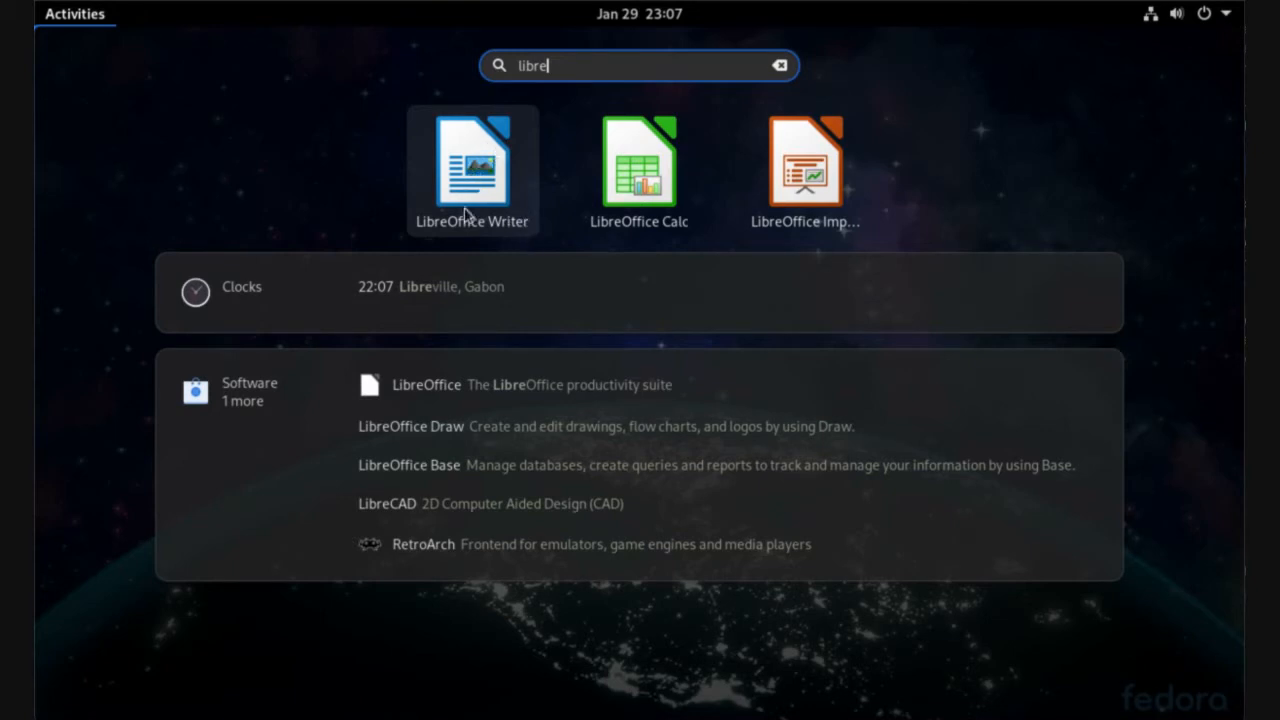
{"action": "mouse_move", "coordinate": [640, 164]}
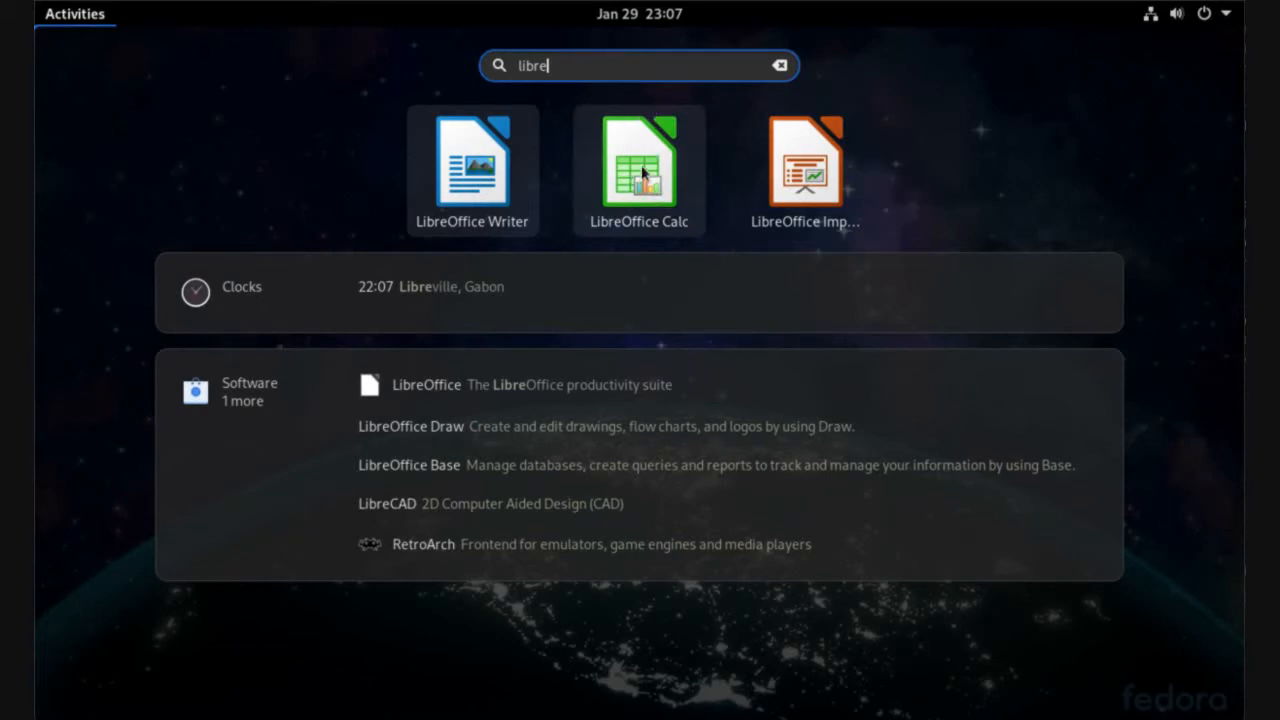
{"action": "mouse_move", "coordinate": [804, 170]}
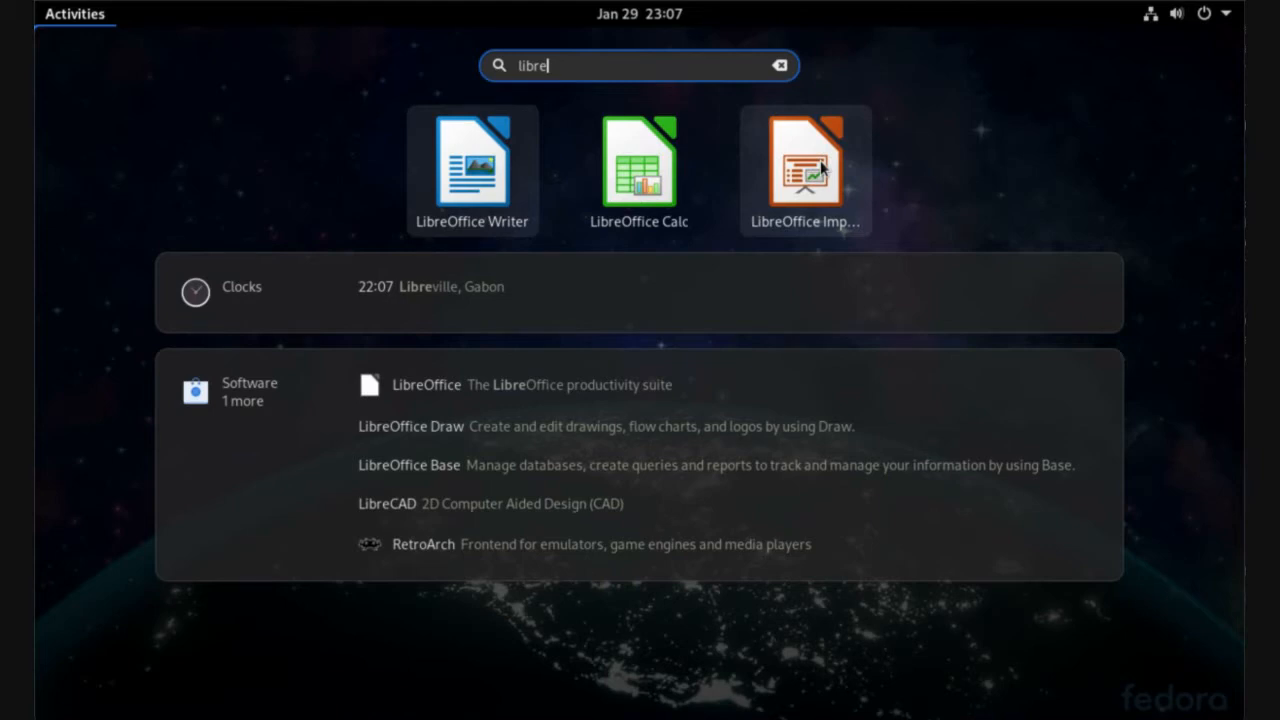
{"action": "mouse_move", "coordinate": [404, 200]}
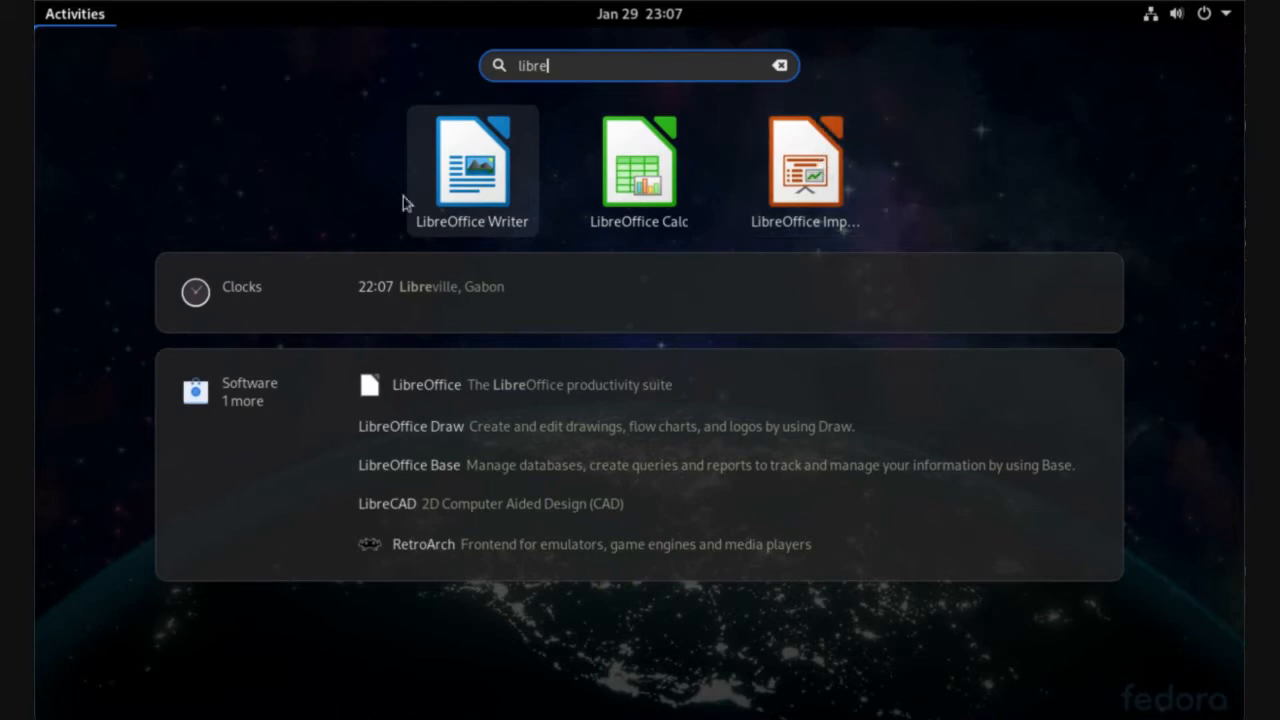
{"action": "mouse_move", "coordinate": [336, 144]}
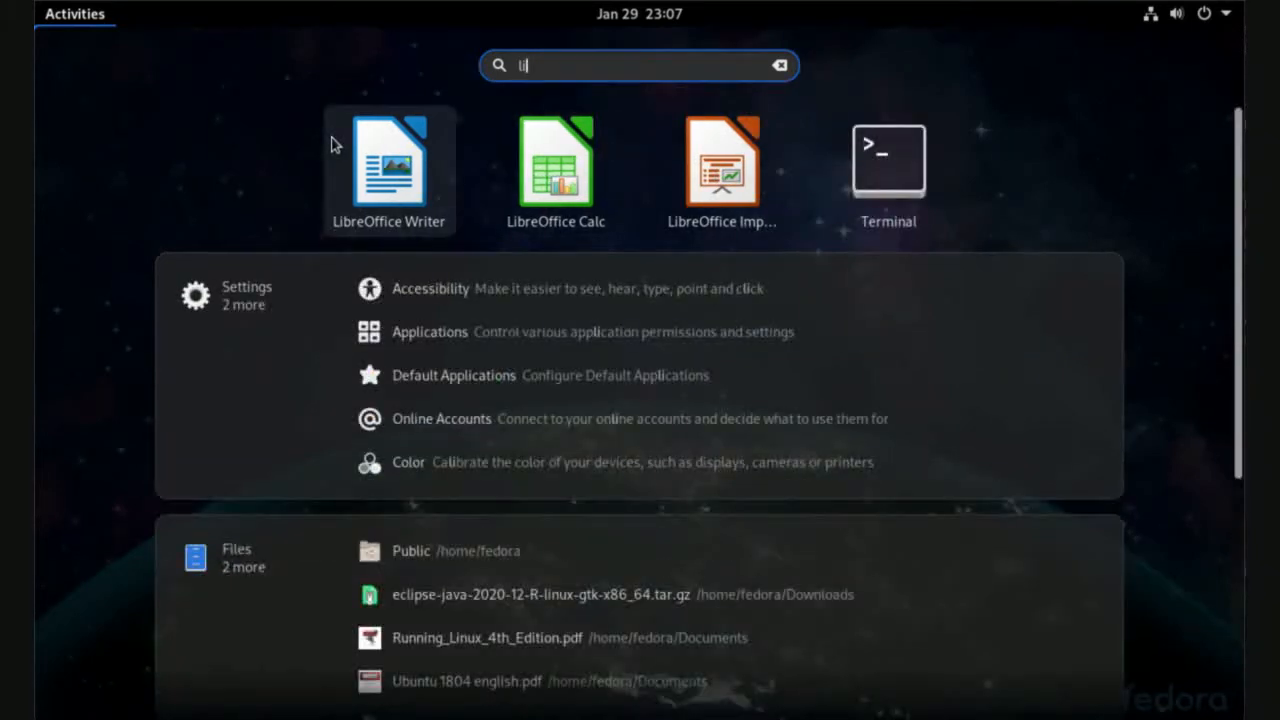
Search GNOME Software for 'libreoffice' and show the LibreOffice details page.
{"action": "left_click", "coordinate": [780, 64]}
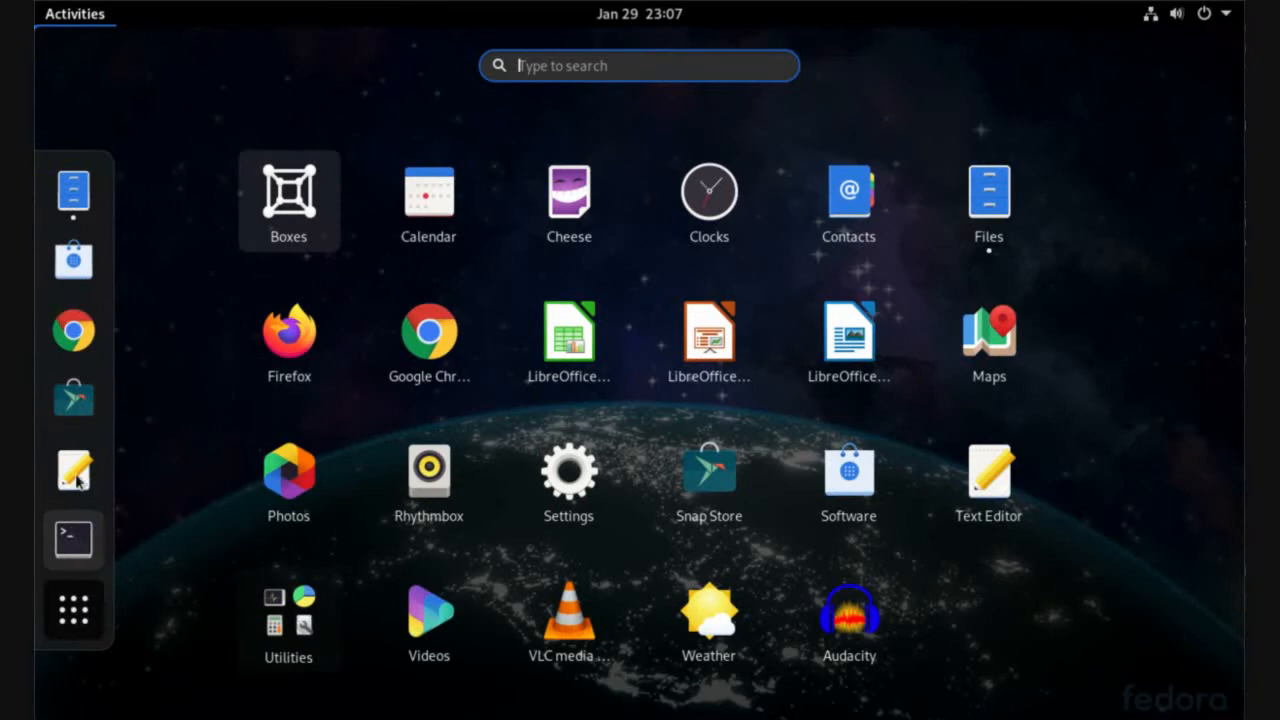
{"action": "mouse_move", "coordinate": [72, 400]}
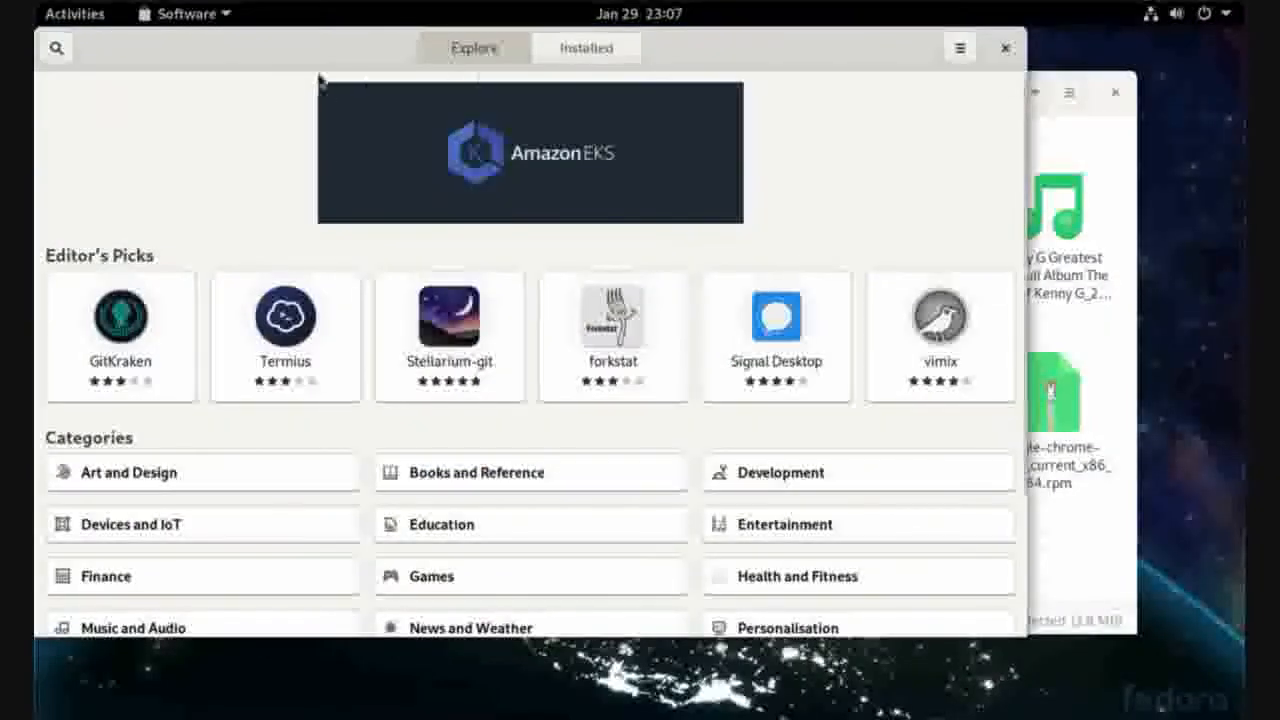
{"action": "left_click", "coordinate": [56, 48]}
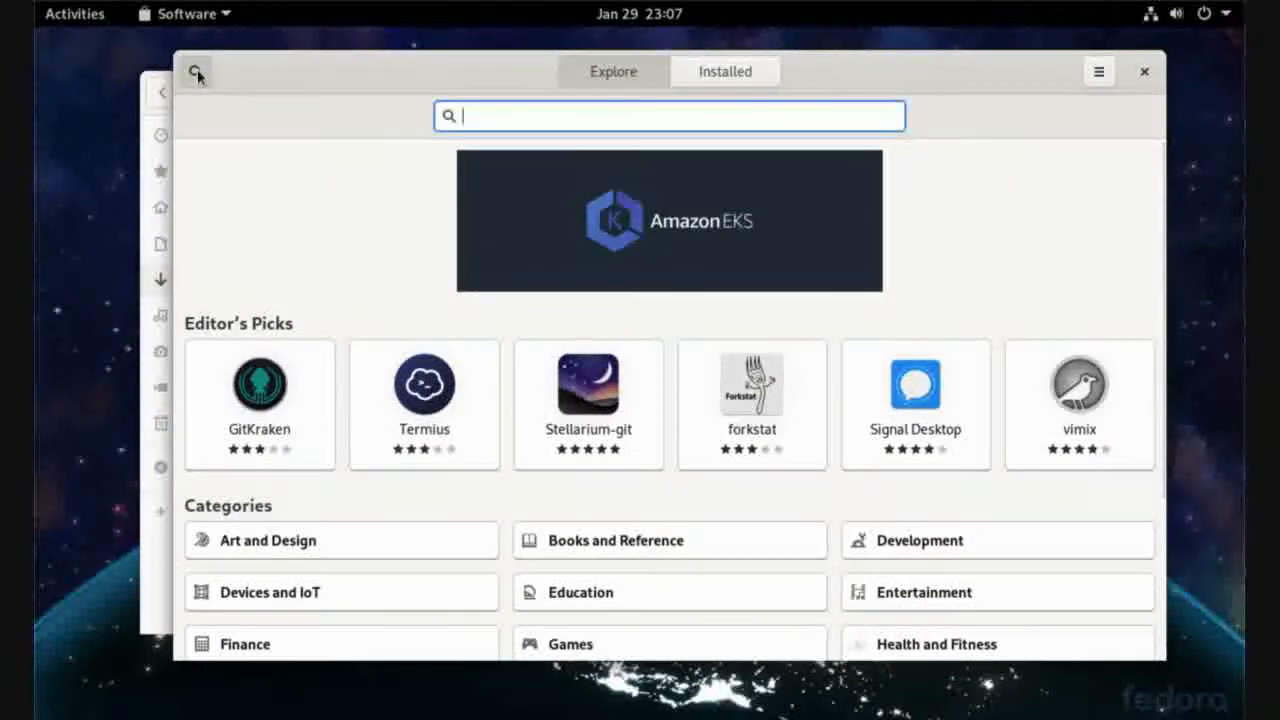
{"action": "type", "text": "libreo"}
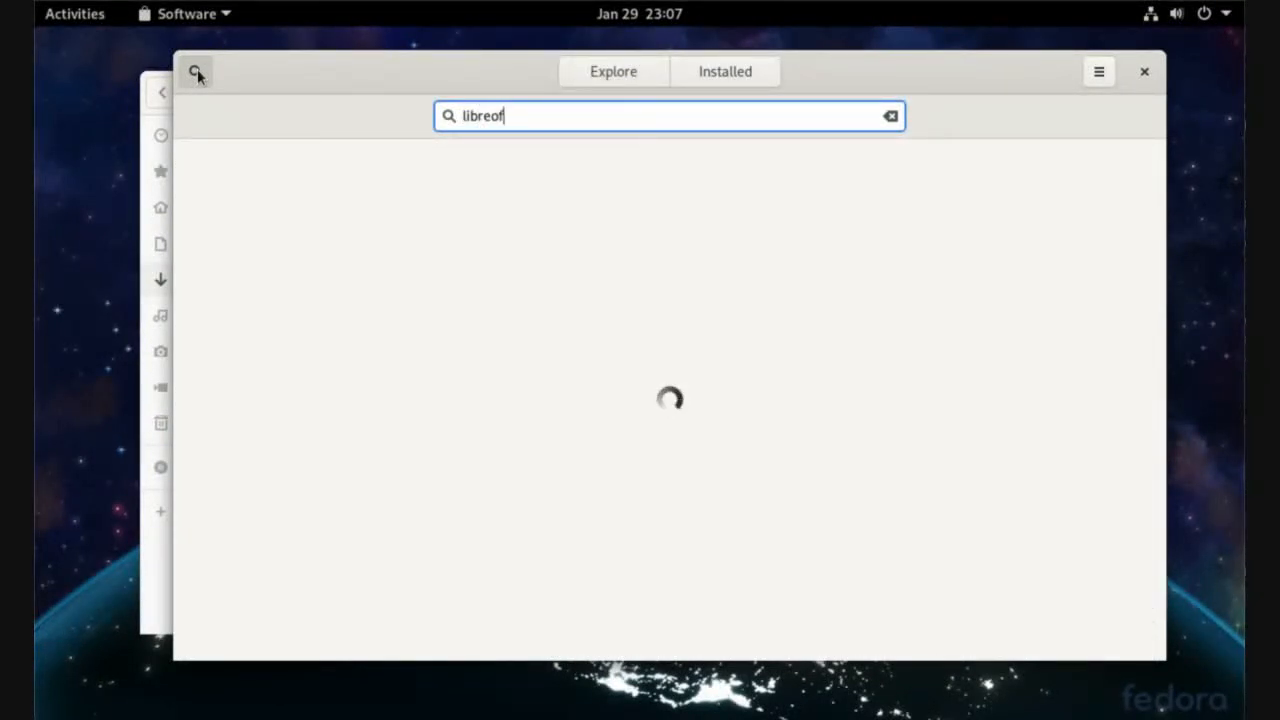
{"action": "type", "text": "fice"}
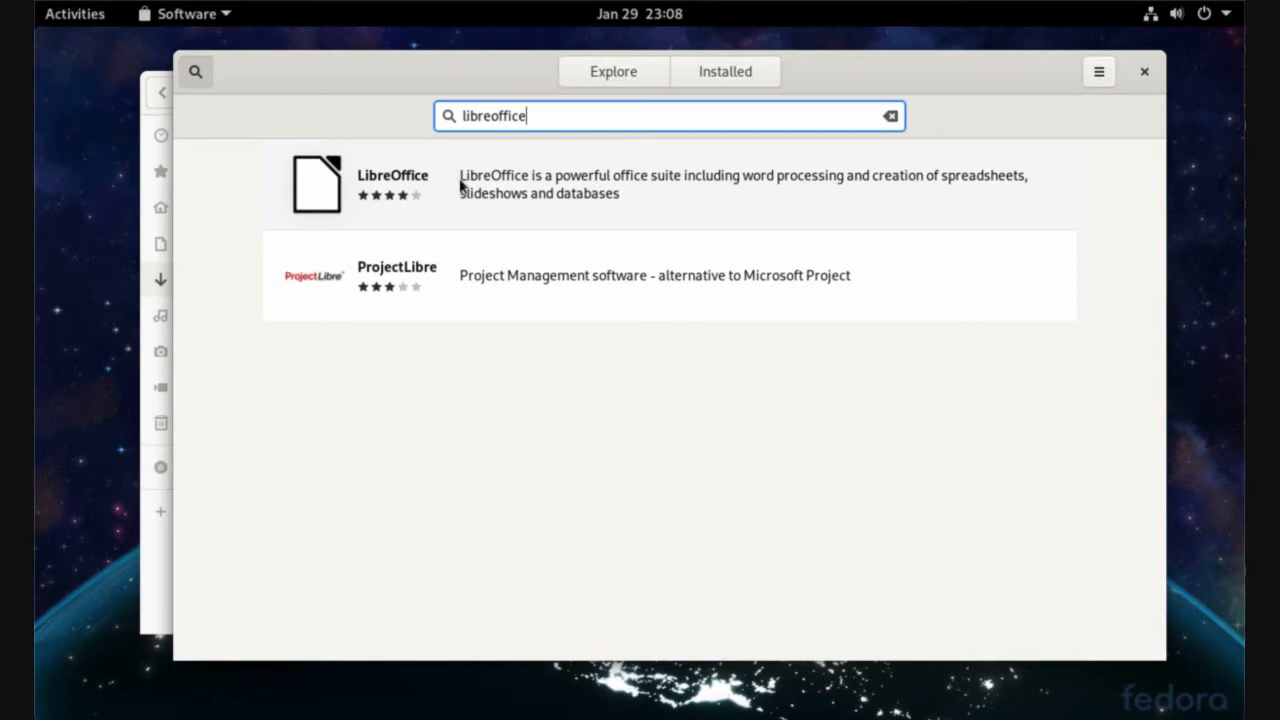
{"action": "left_click", "coordinate": [392, 184]}
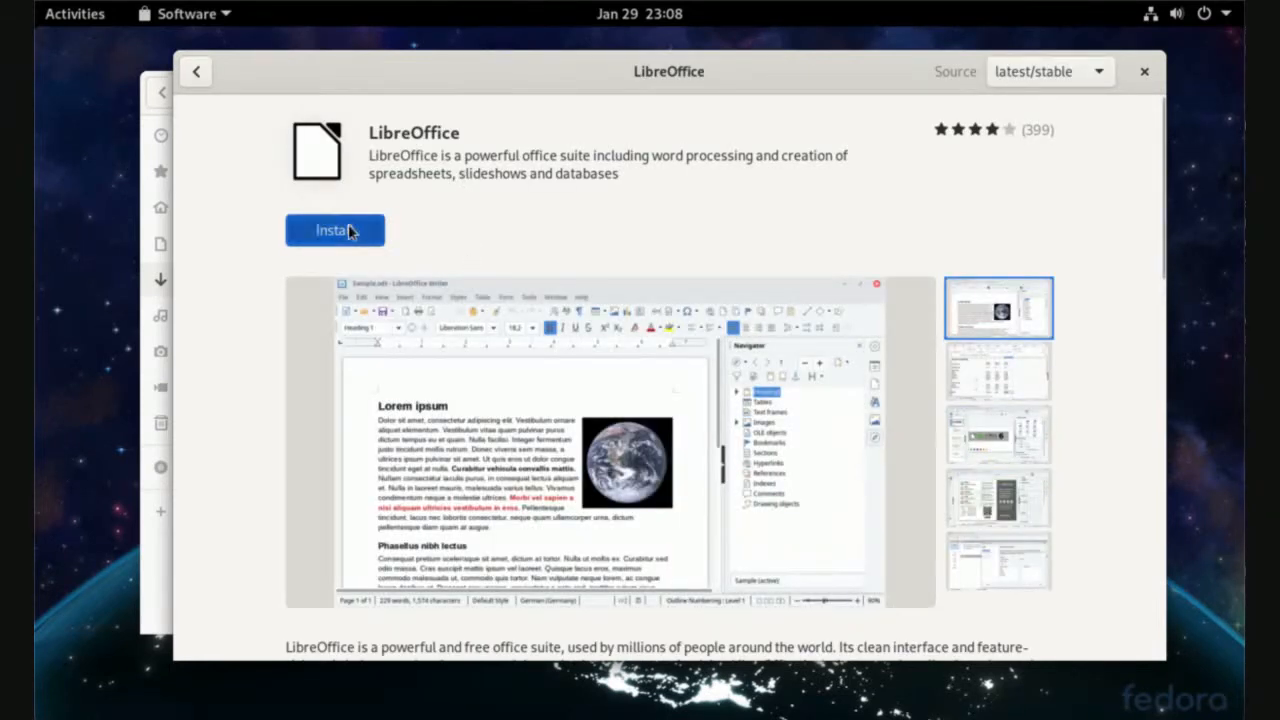
Start installing LibreOffice and authenticate with the password.
{"action": "left_click", "coordinate": [336, 230]}
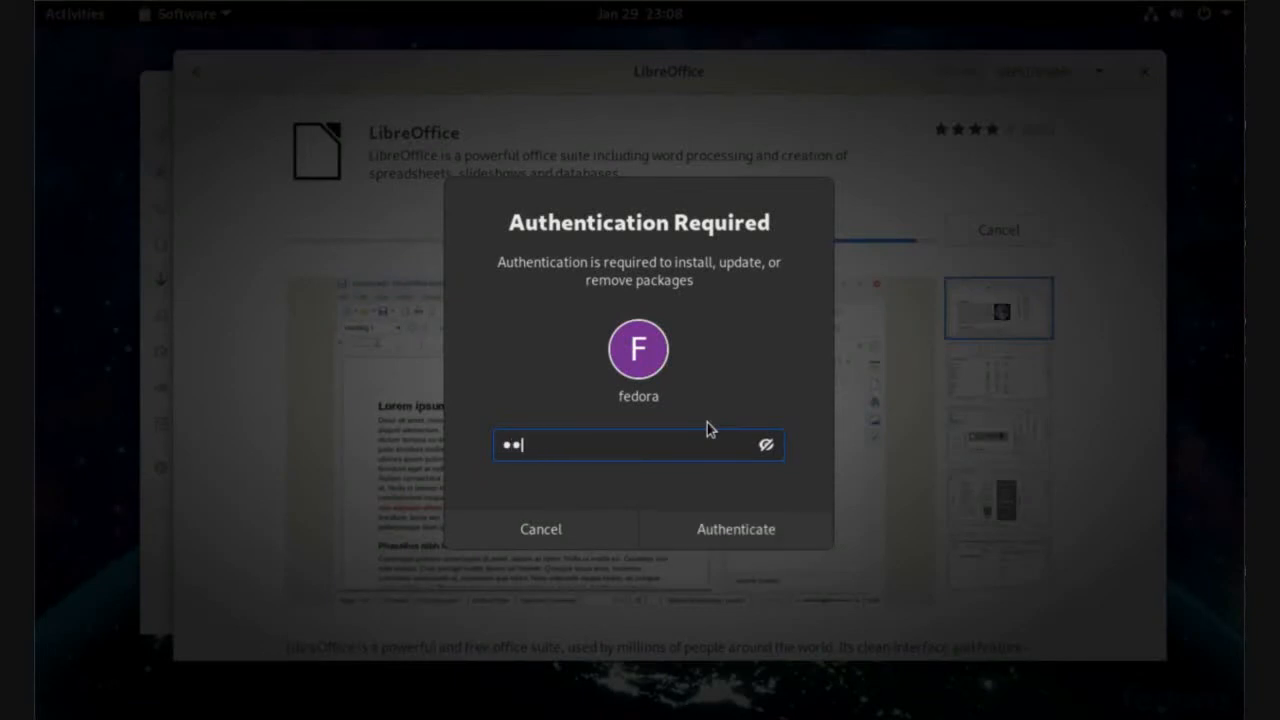
{"action": "left_click", "coordinate": [736, 528]}
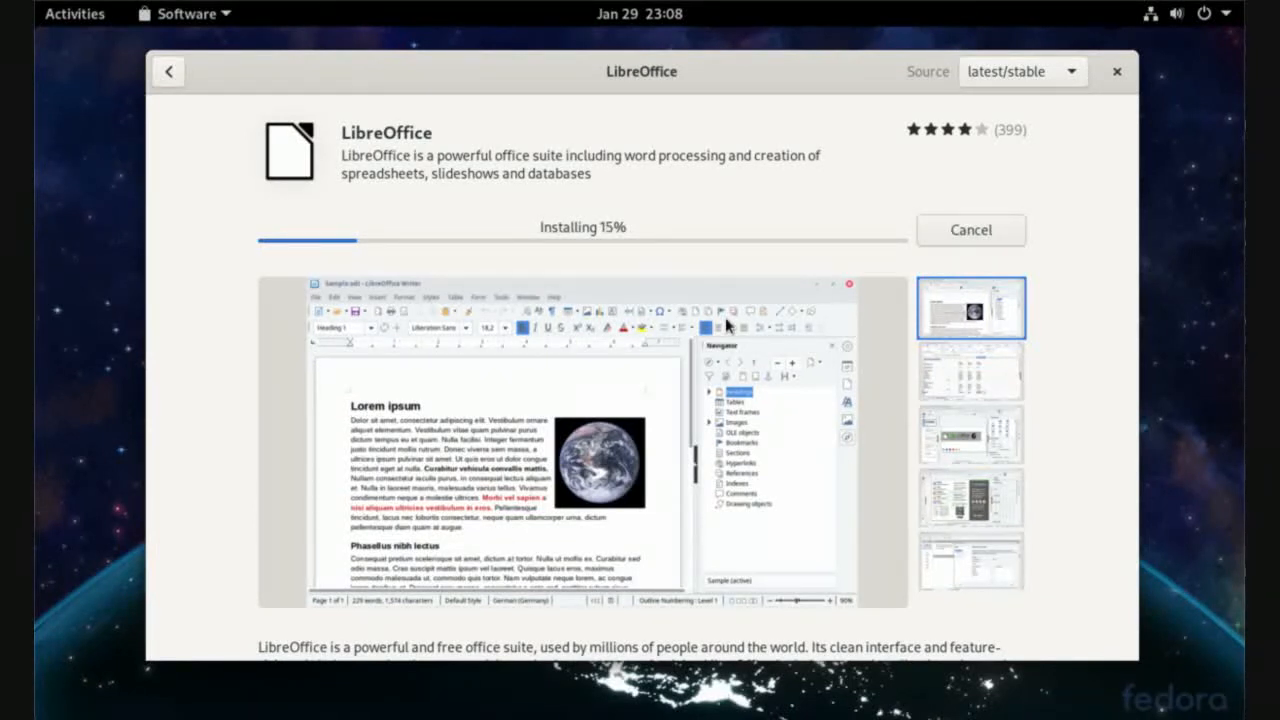
{"action": "mouse_move", "coordinate": [576, 256]}
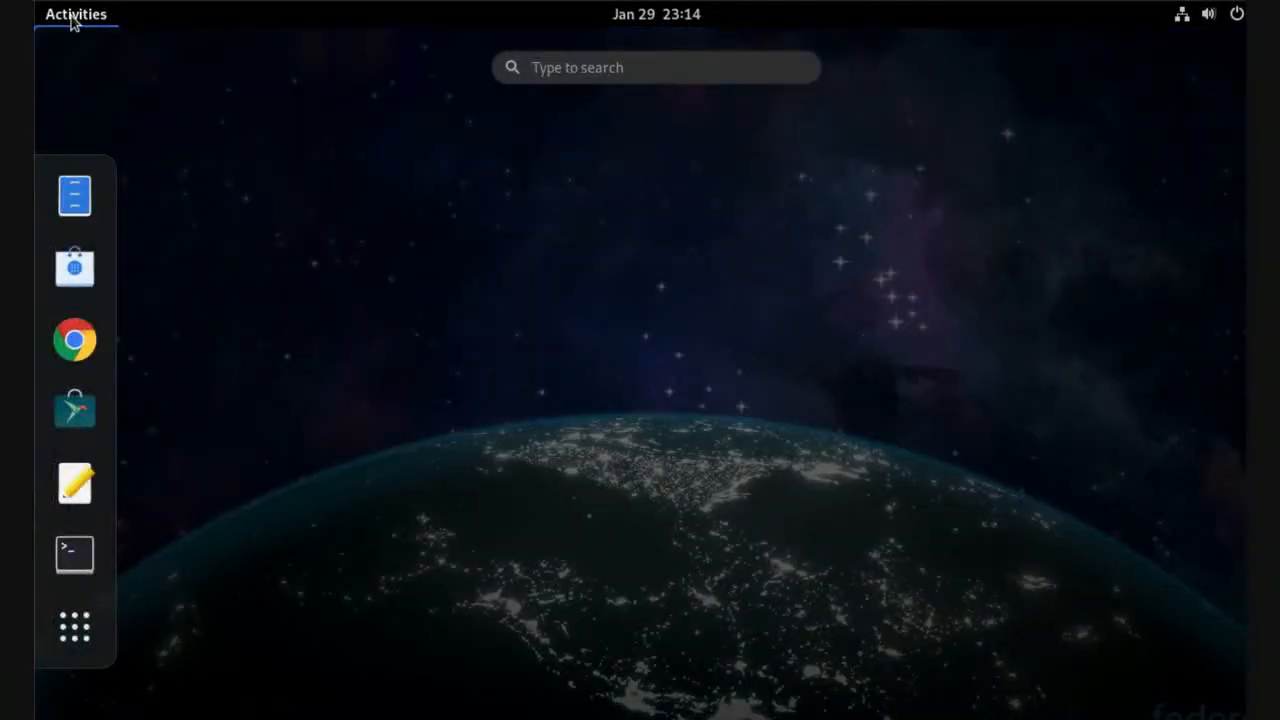
From Files, choose LibreOffice 7.0 Draw to open the VB.net complete reference PDF.
{"action": "left_click", "coordinate": [74, 196]}
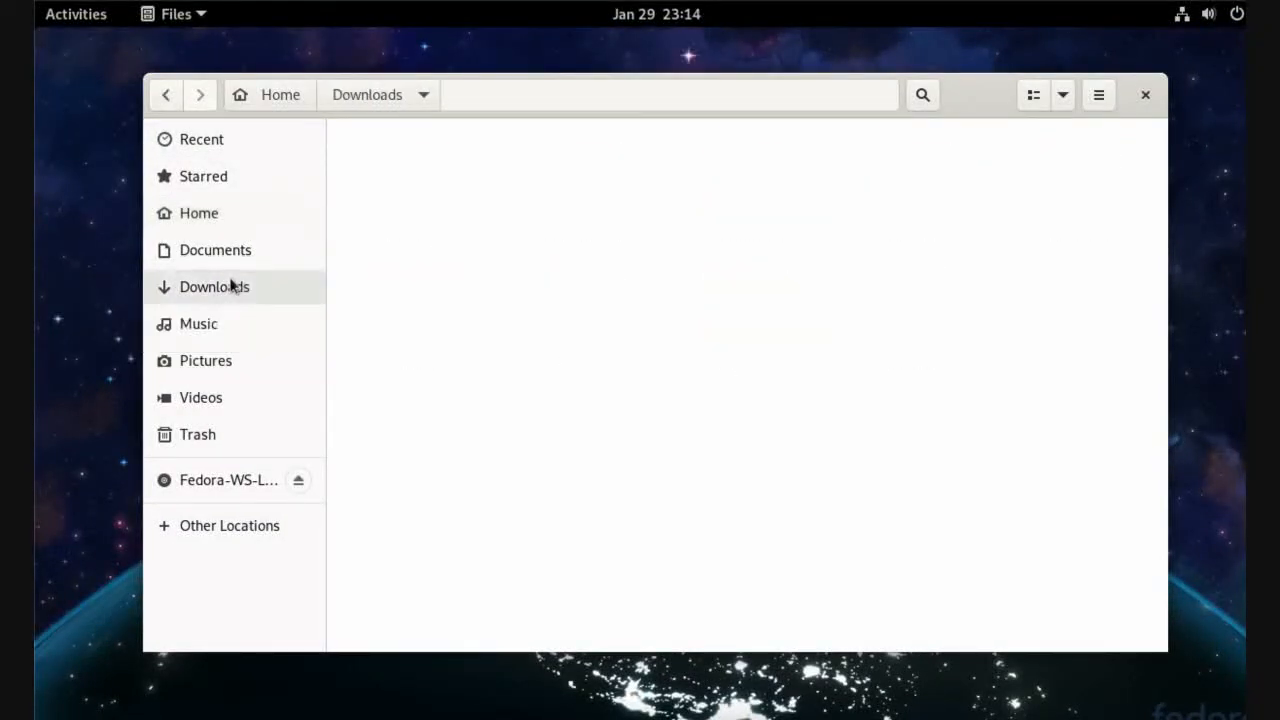
{"action": "right_click", "coordinate": [414, 384]}
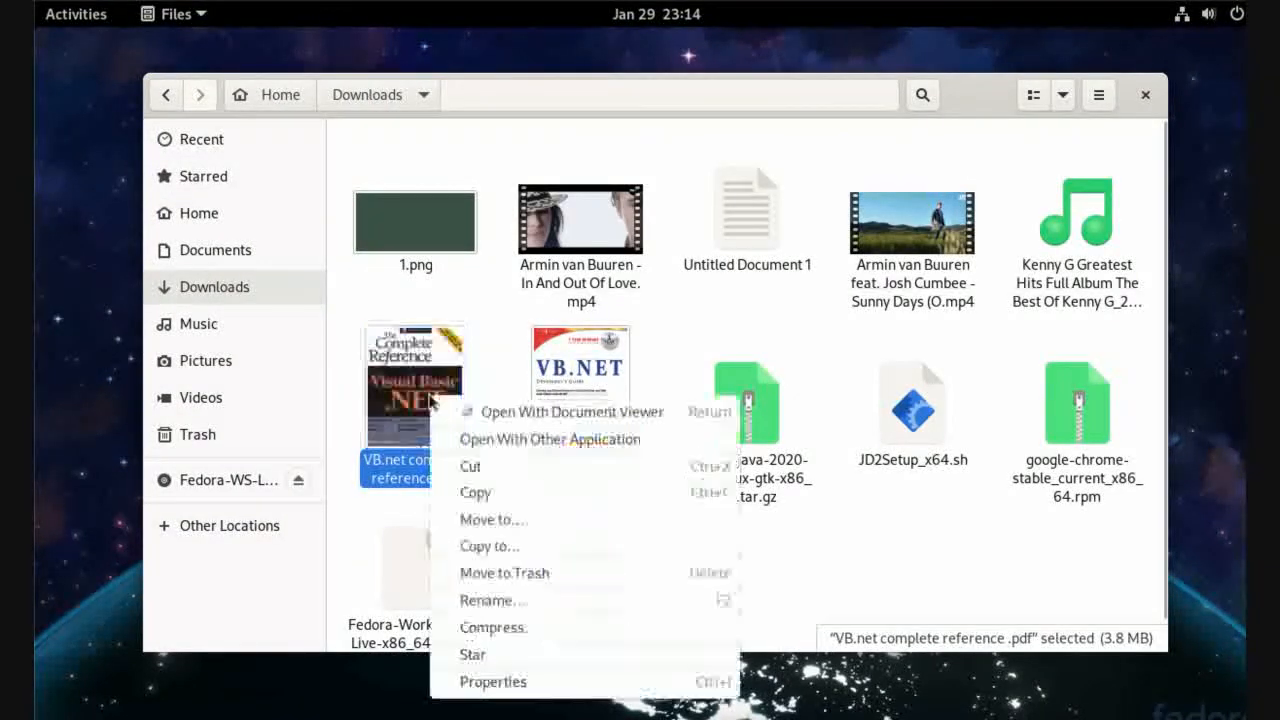
{"action": "left_click", "coordinate": [548, 440]}
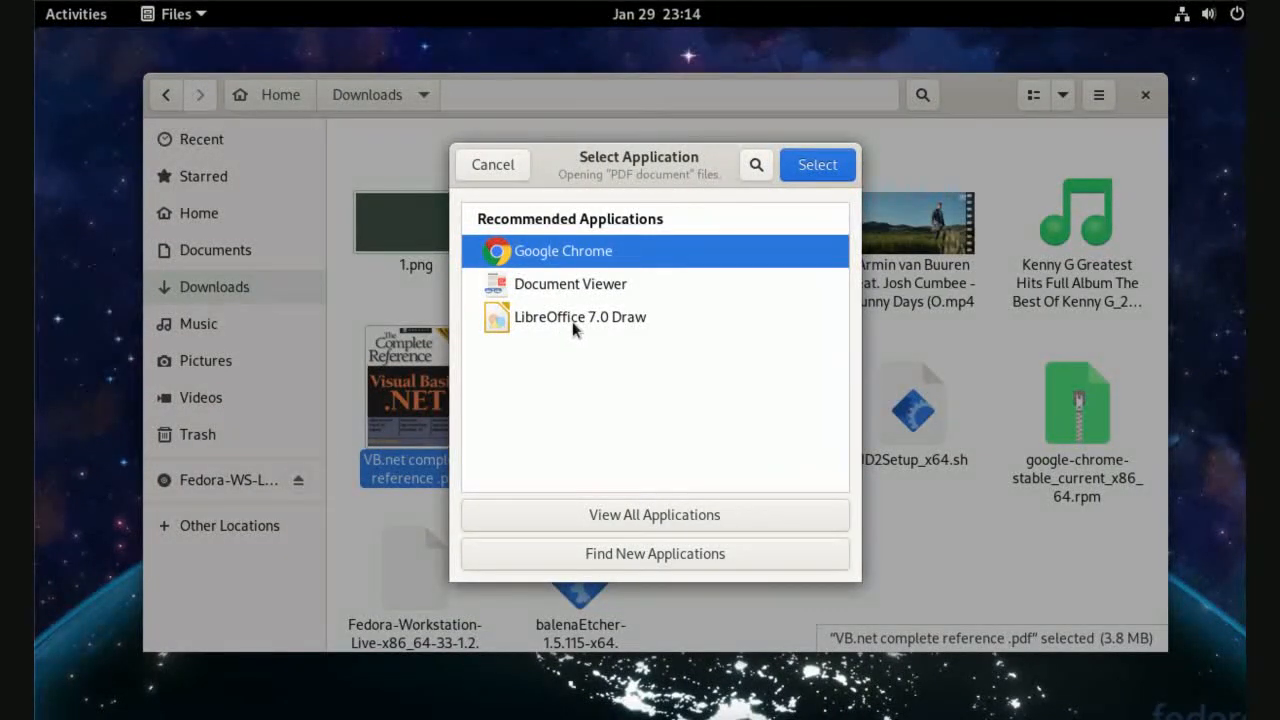
{"action": "mouse_move", "coordinate": [588, 320]}
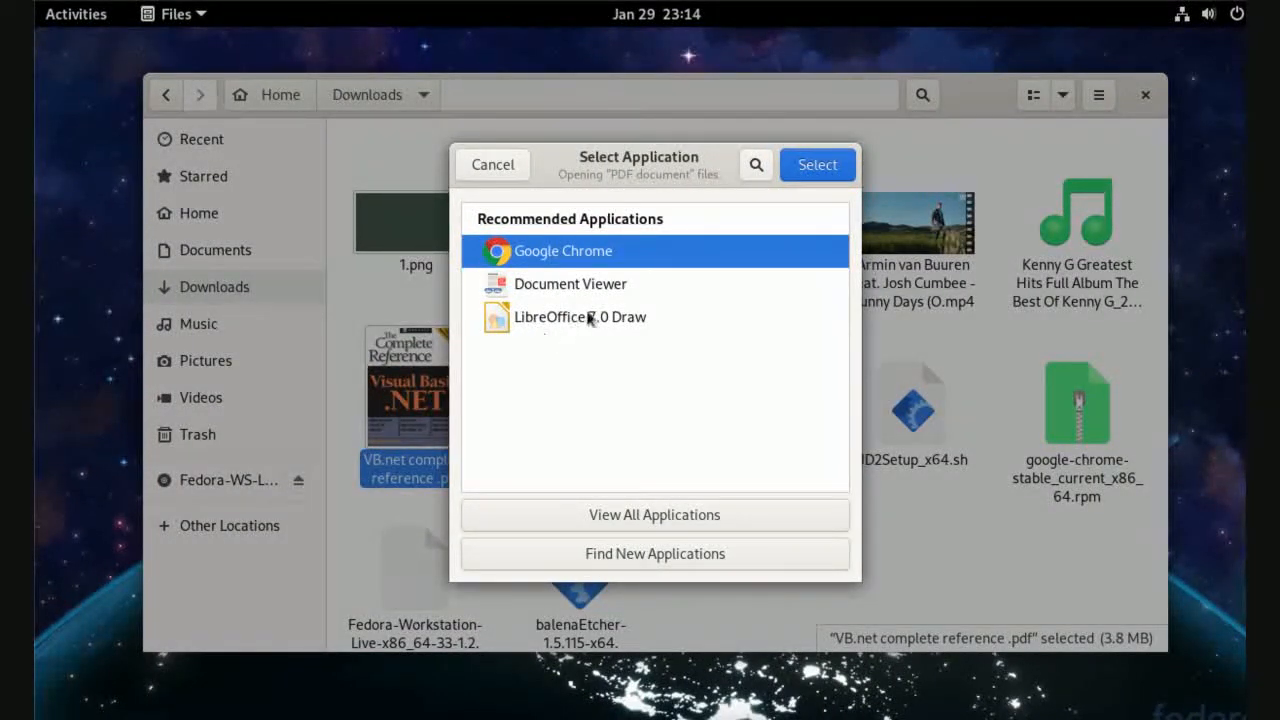
{"action": "left_click", "coordinate": [580, 316]}
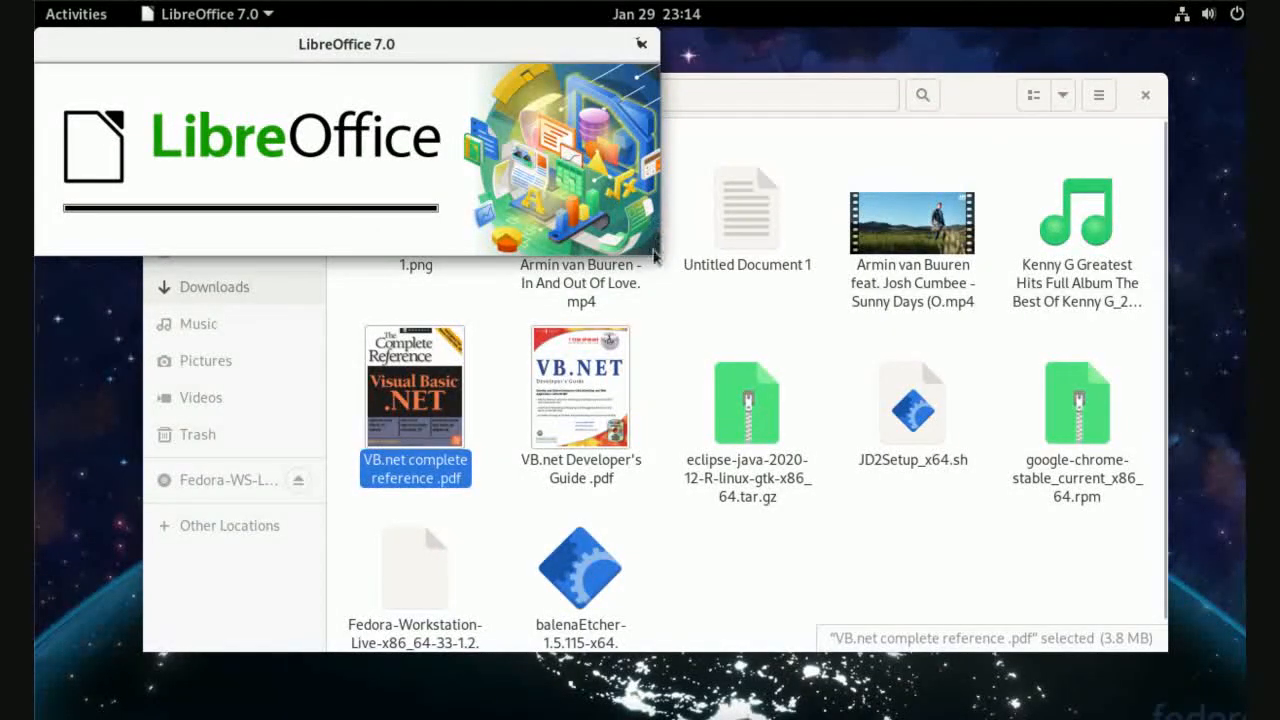
{"action": "mouse_move", "coordinate": [576, 40]}
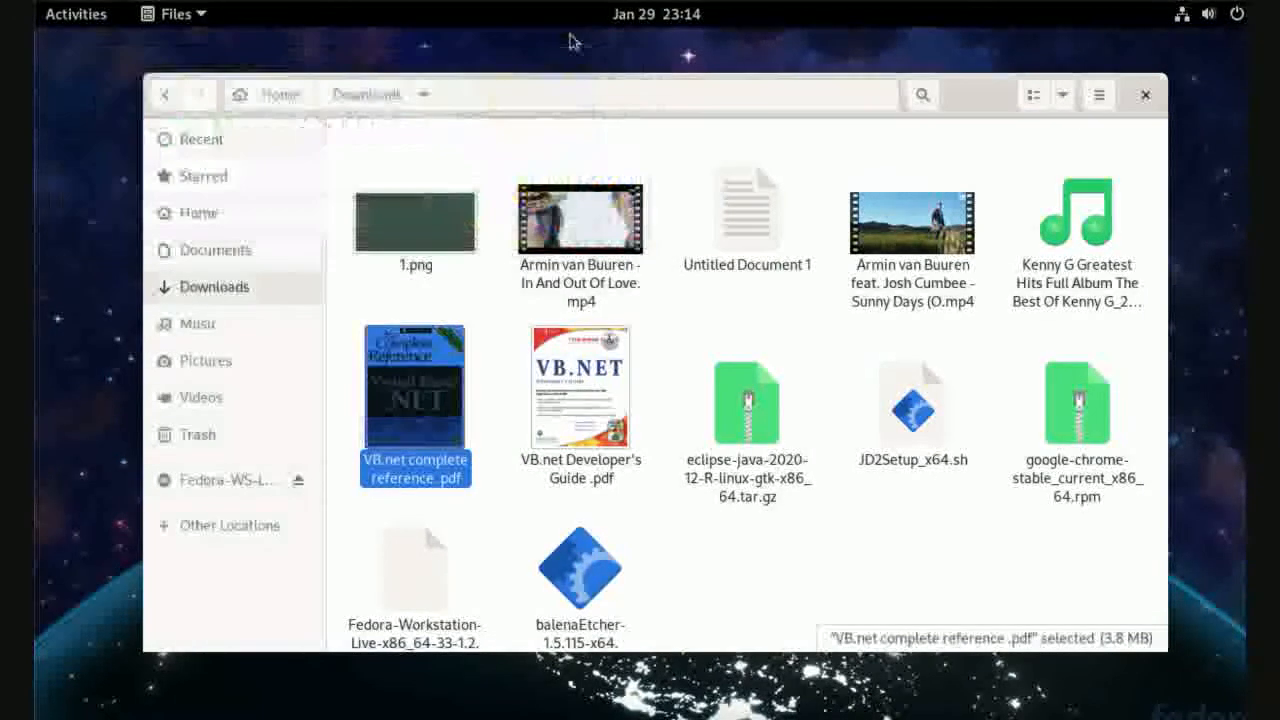
Open the PDF document so it loads in LibreOffice Draw.
{"action": "double_click", "coordinate": [414, 390]}
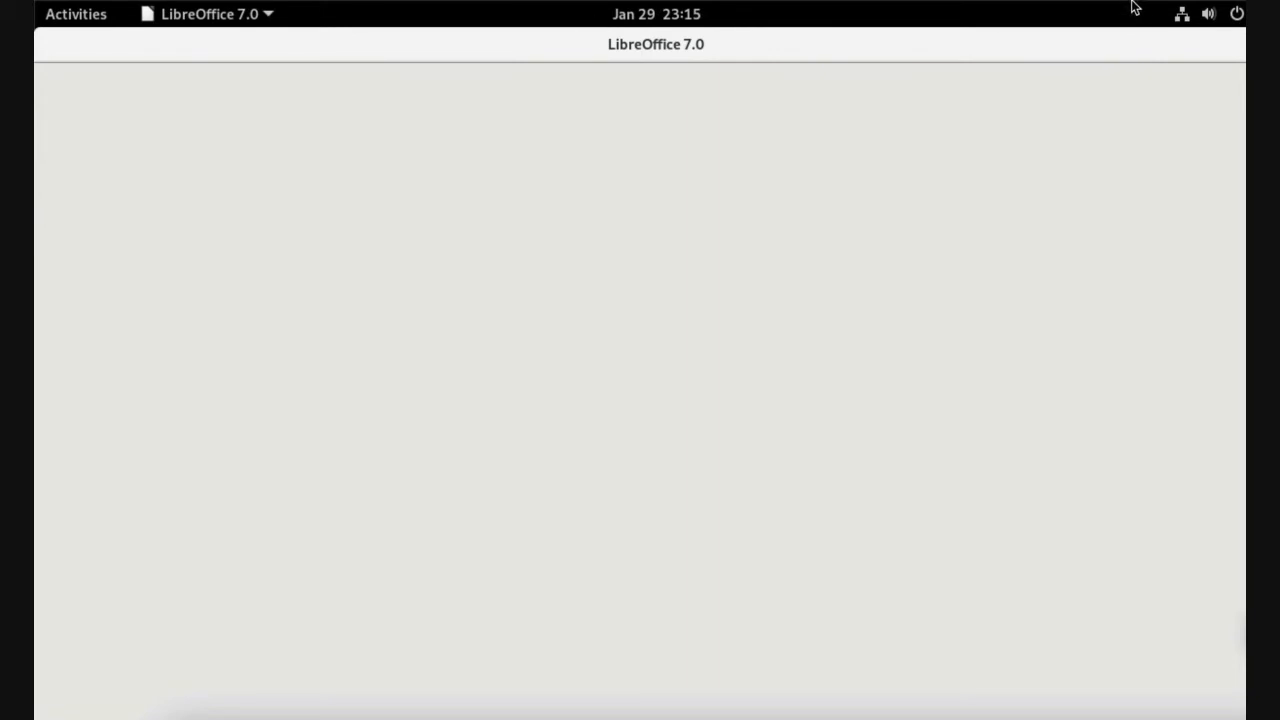
{"action": "mouse_move", "coordinate": [1086, 232]}
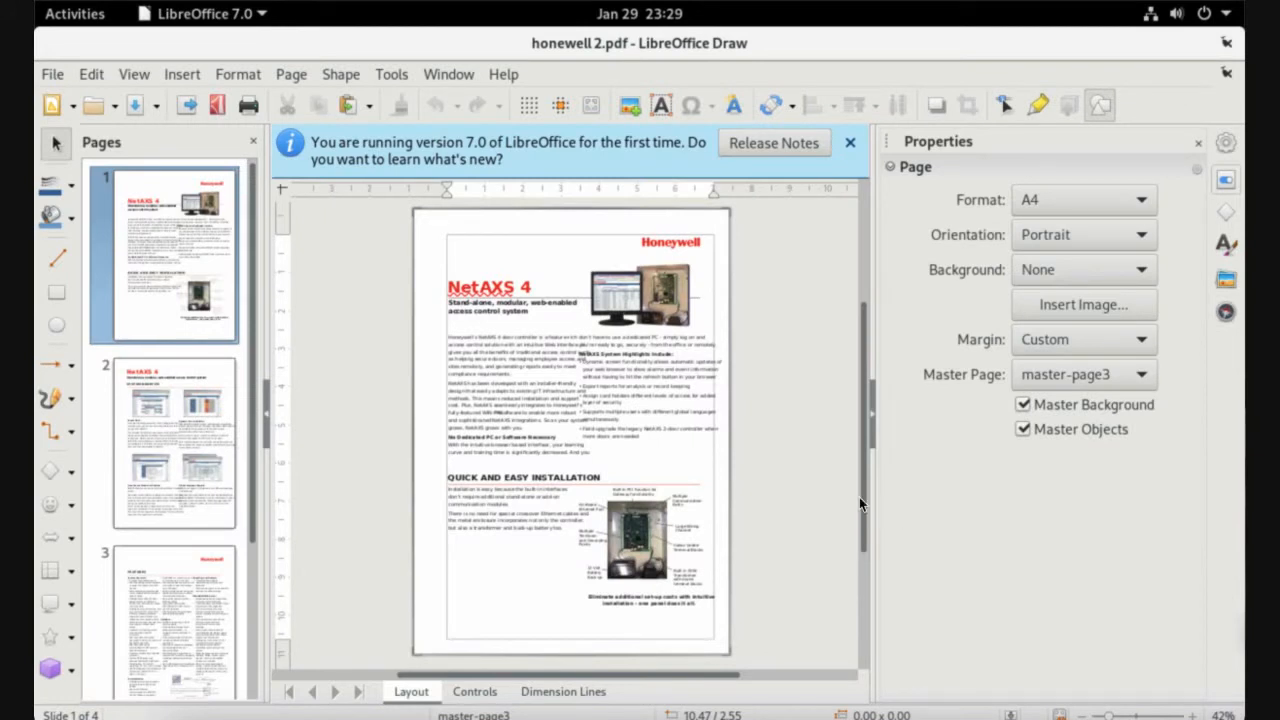
{"action": "mouse_move", "coordinate": [850, 144]}
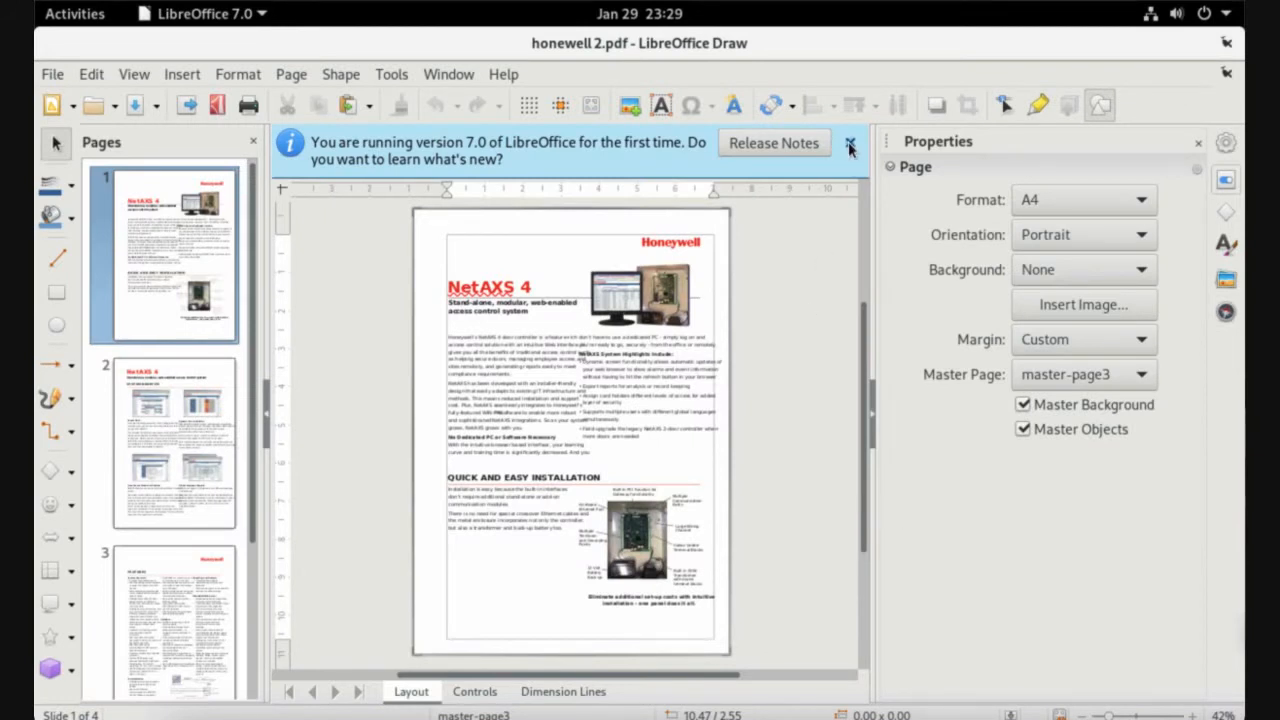
Dismiss the version 7.0 first-run release notes infobar.
{"action": "left_click", "coordinate": [848, 144]}
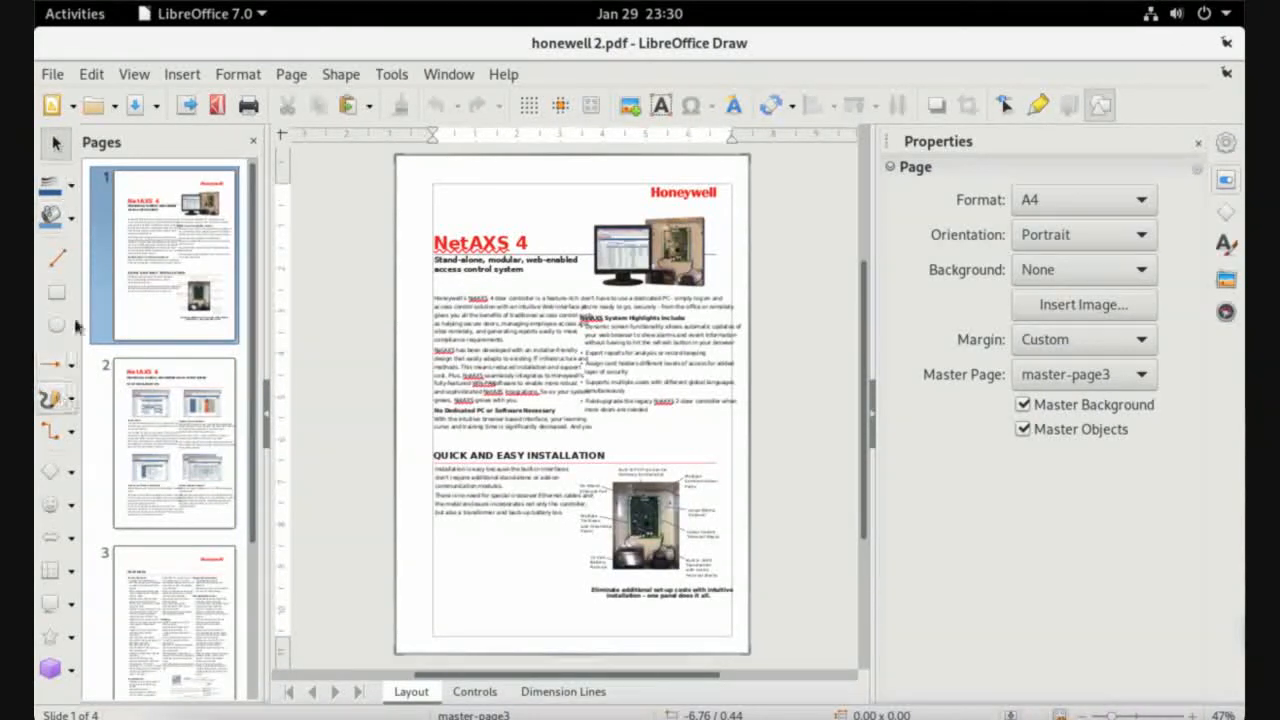
{"action": "mouse_move", "coordinate": [52, 468]}
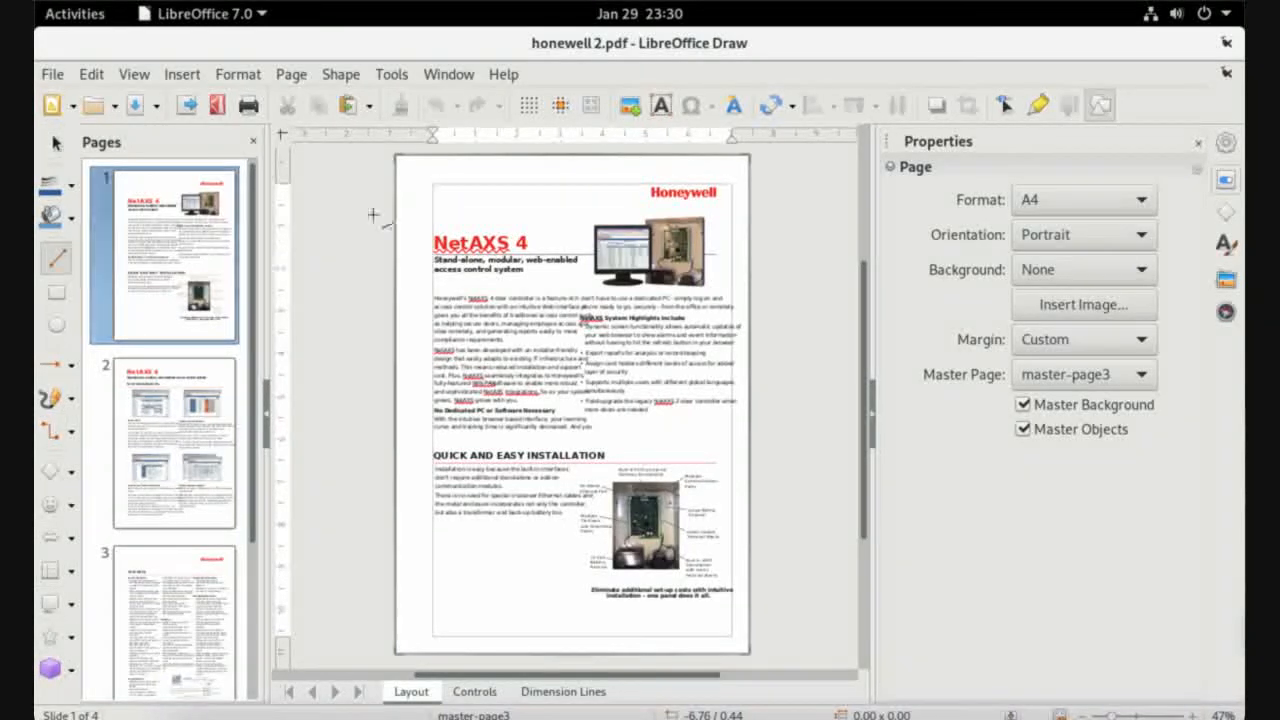
Draw blue rectangle and further shapes on page one of Honewell 2.pdf, then close discarding changes.
{"action": "left_click_drag", "start_coordinate": [456, 196], "coordinate": [550, 232]}
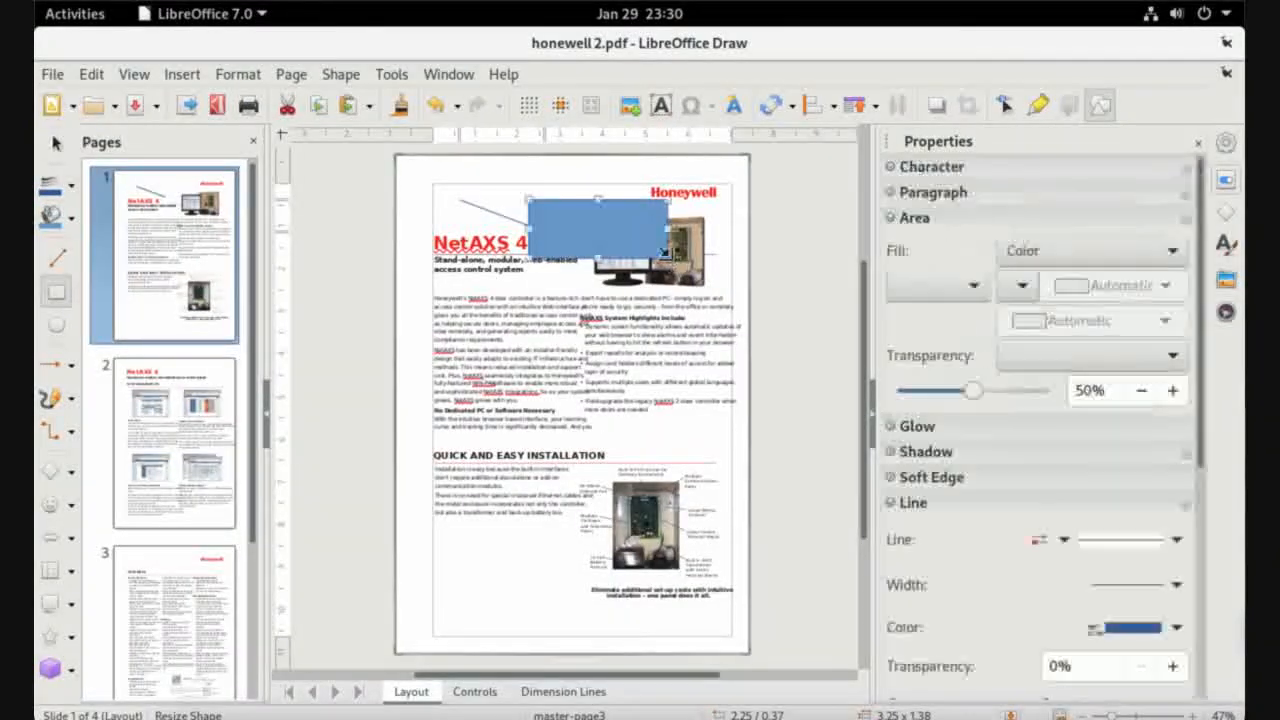
{"action": "left_click", "coordinate": [496, 410]}
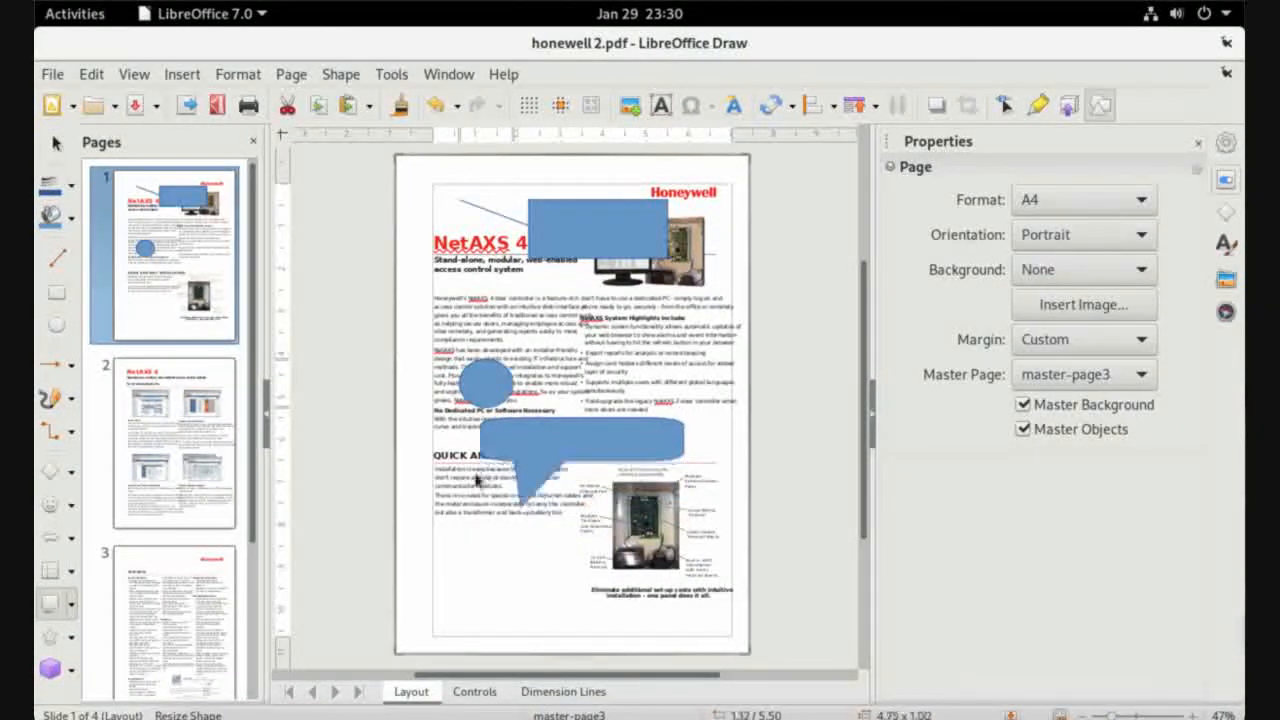
{"action": "left_click", "coordinate": [570, 450]}
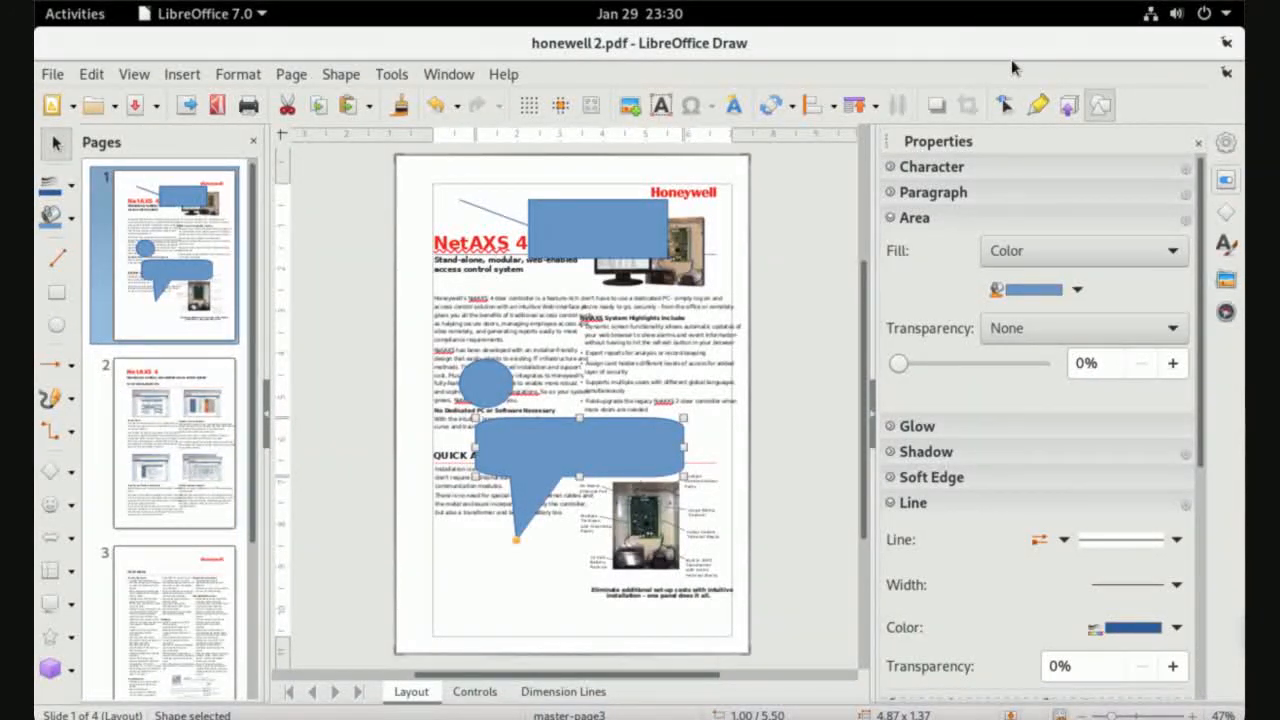
{"action": "mouse_move", "coordinate": [1160, 60]}
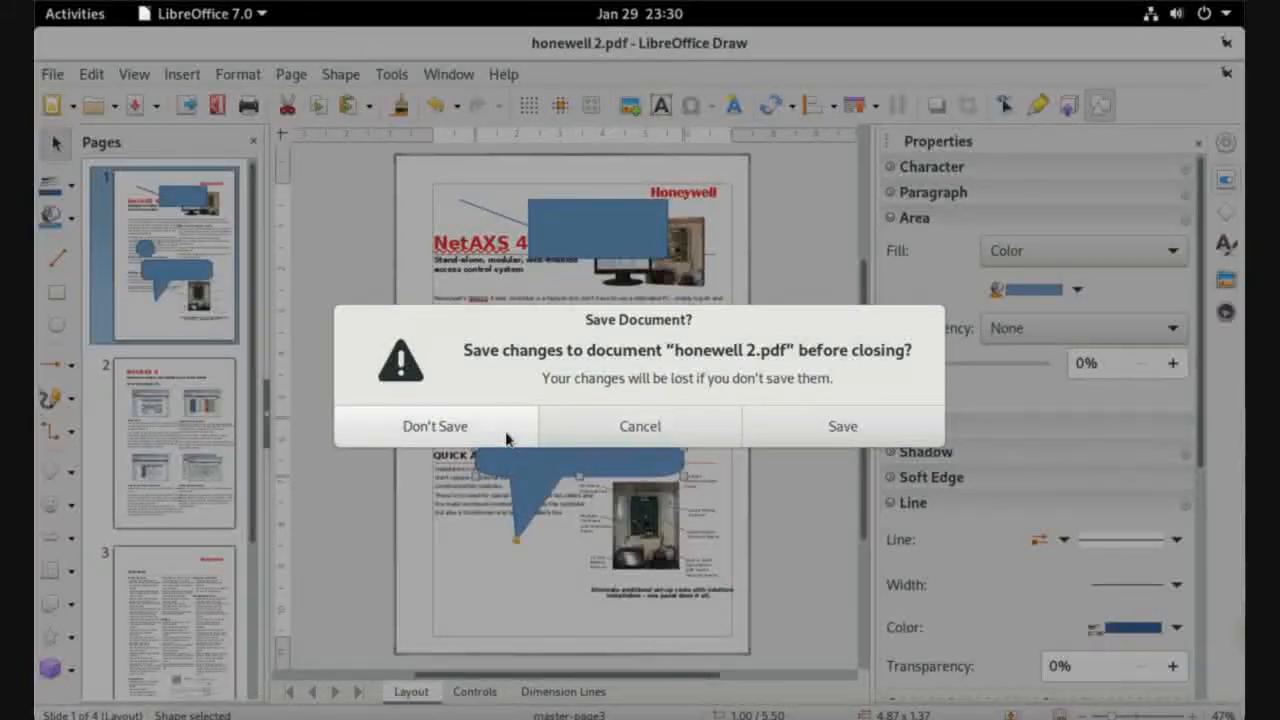
{"action": "left_click", "coordinate": [434, 426]}
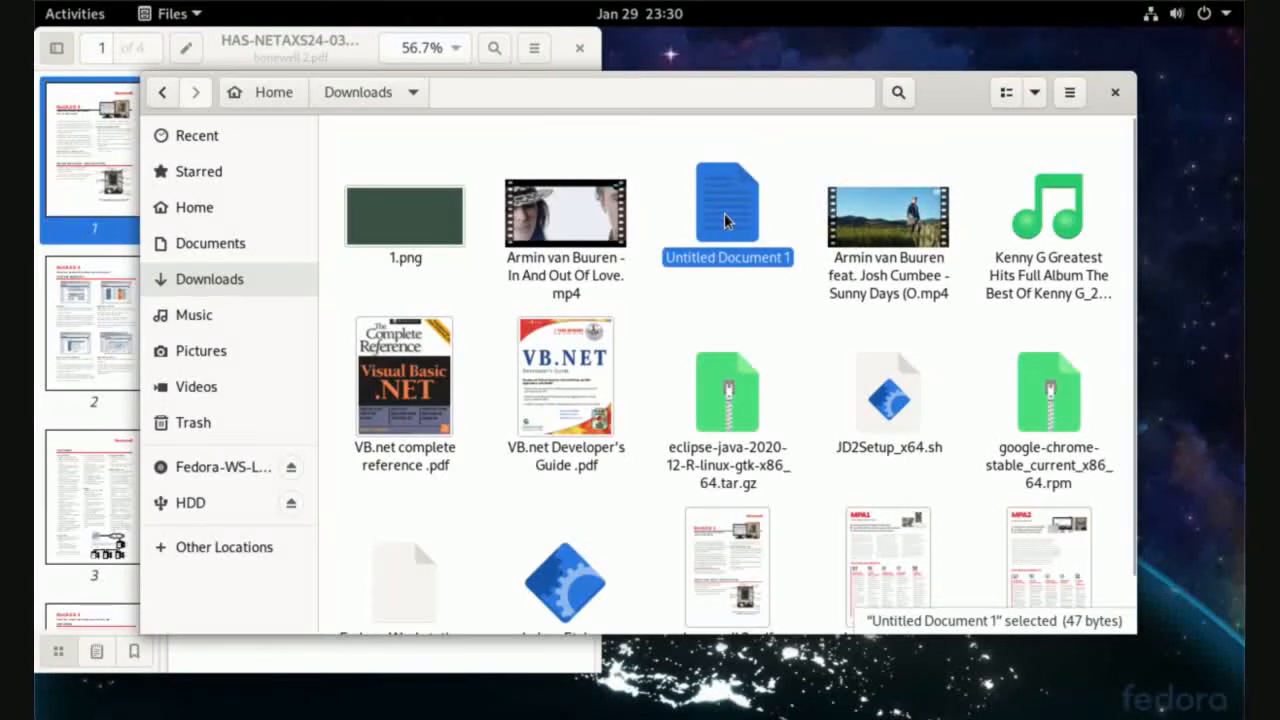
View Untitled Document 1 from Downloads in Text Editor with the cursor on line 4, then close the windows.
{"action": "double_click", "coordinate": [728, 210]}
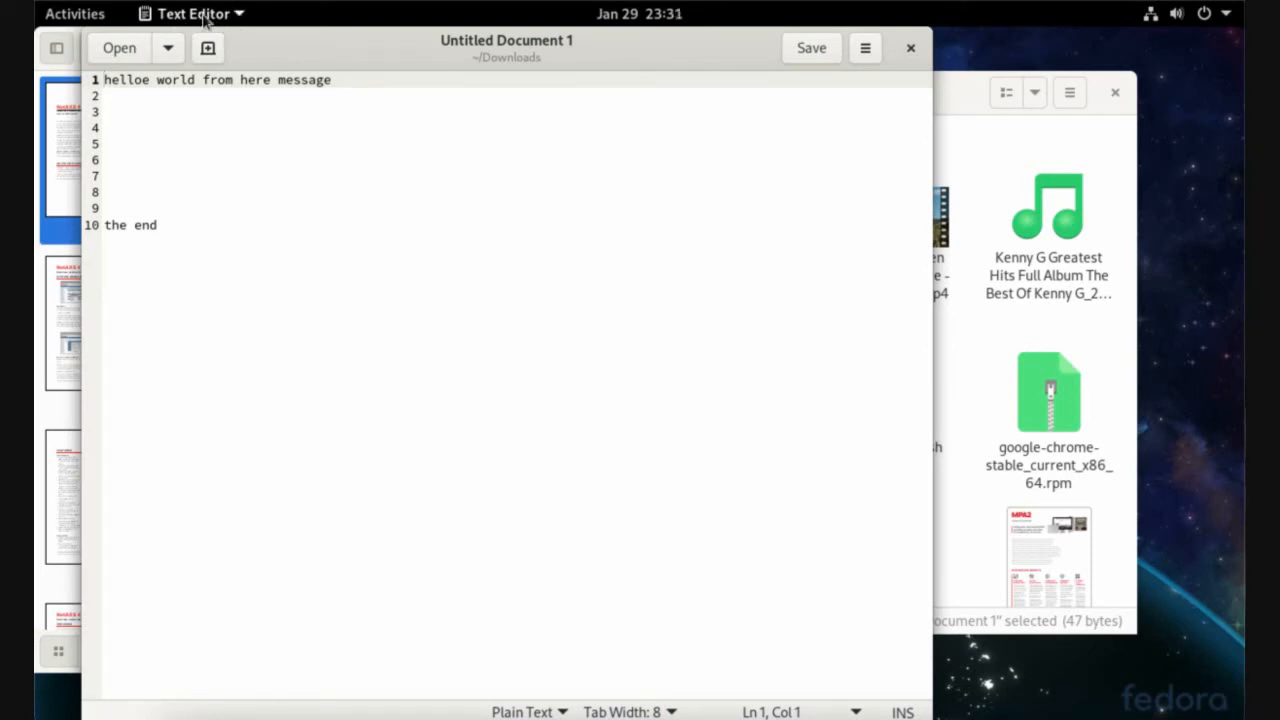
{"action": "mouse_move", "coordinate": [392, 228]}
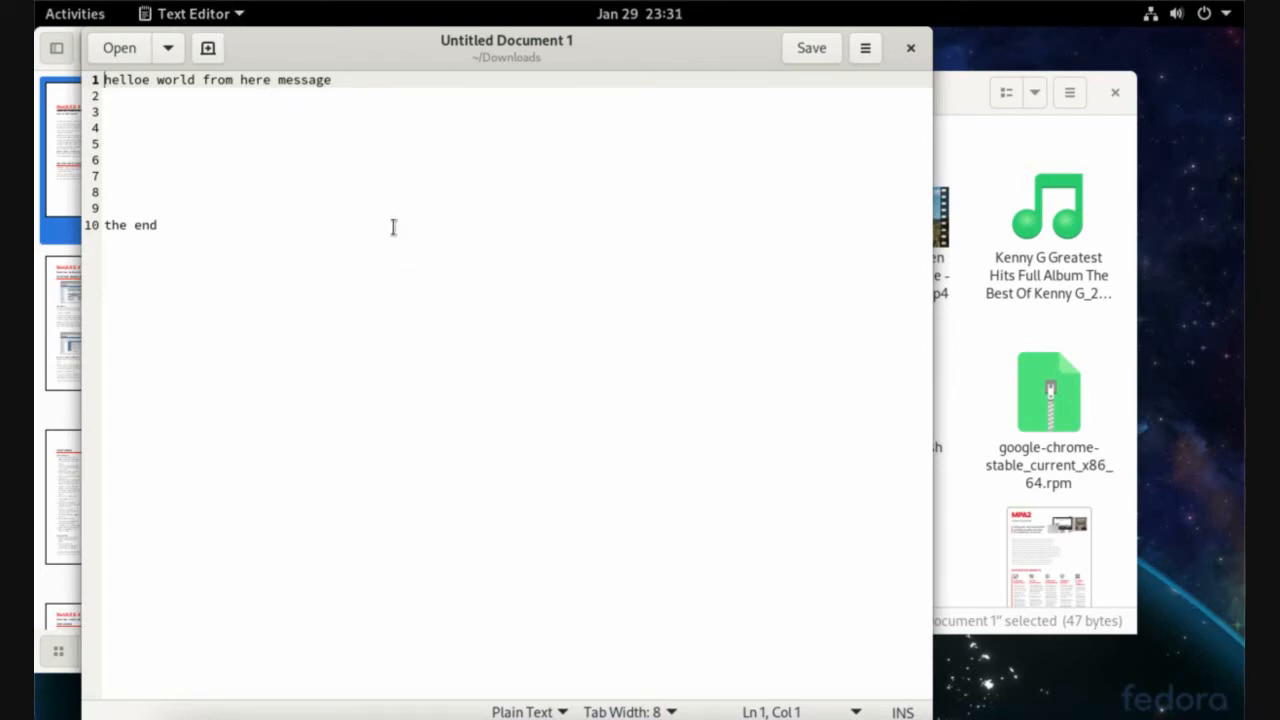
{"action": "mouse_move", "coordinate": [504, 92]}
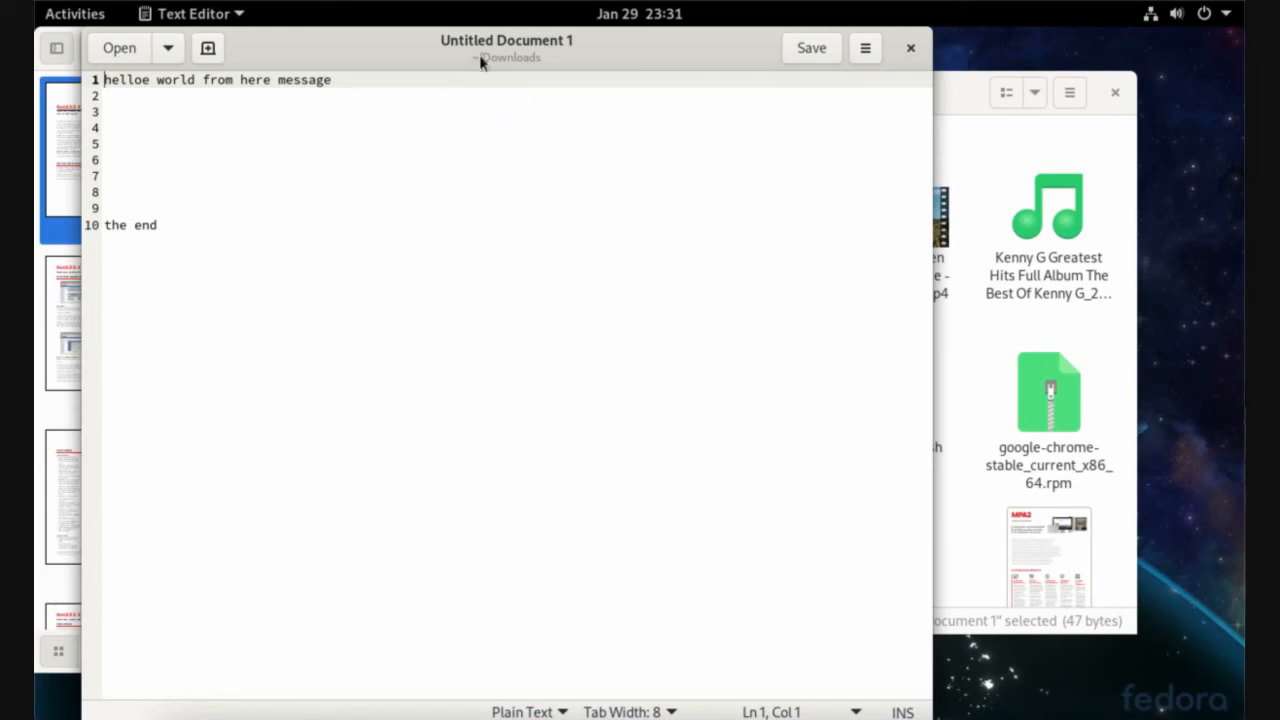
{"action": "mouse_move", "coordinate": [492, 80]}
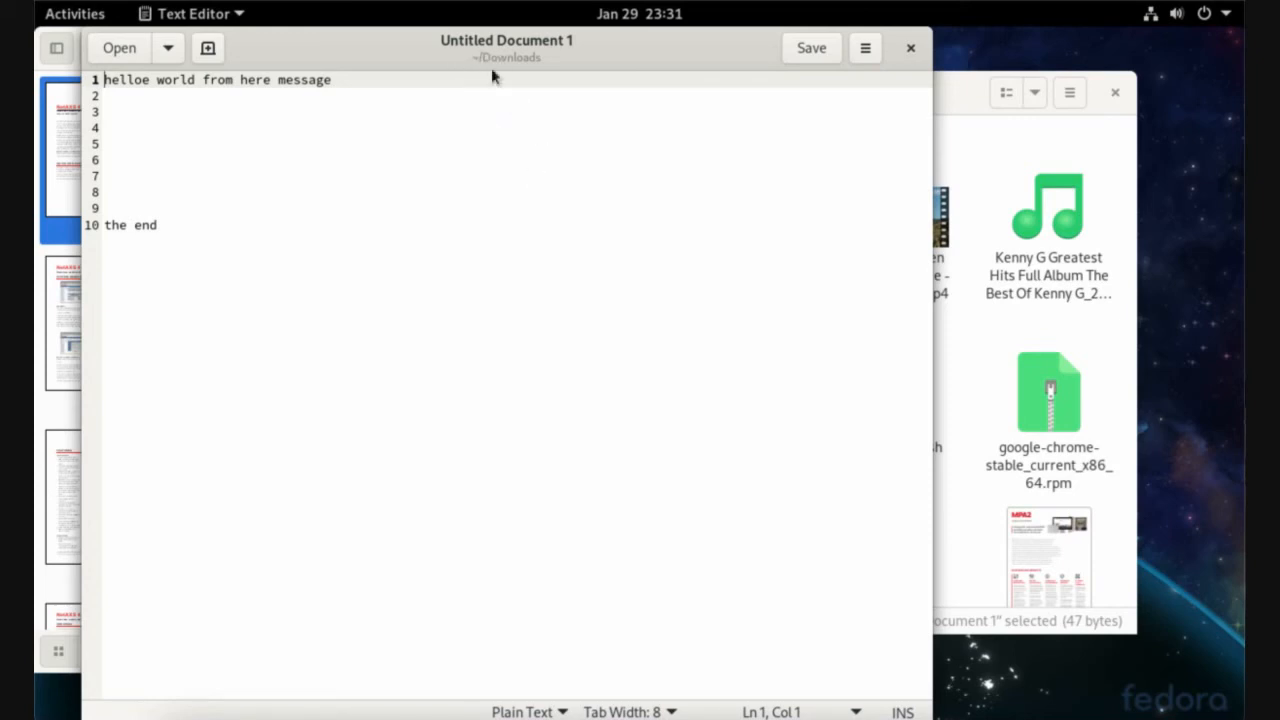
{"action": "left_click", "coordinate": [104, 128]}
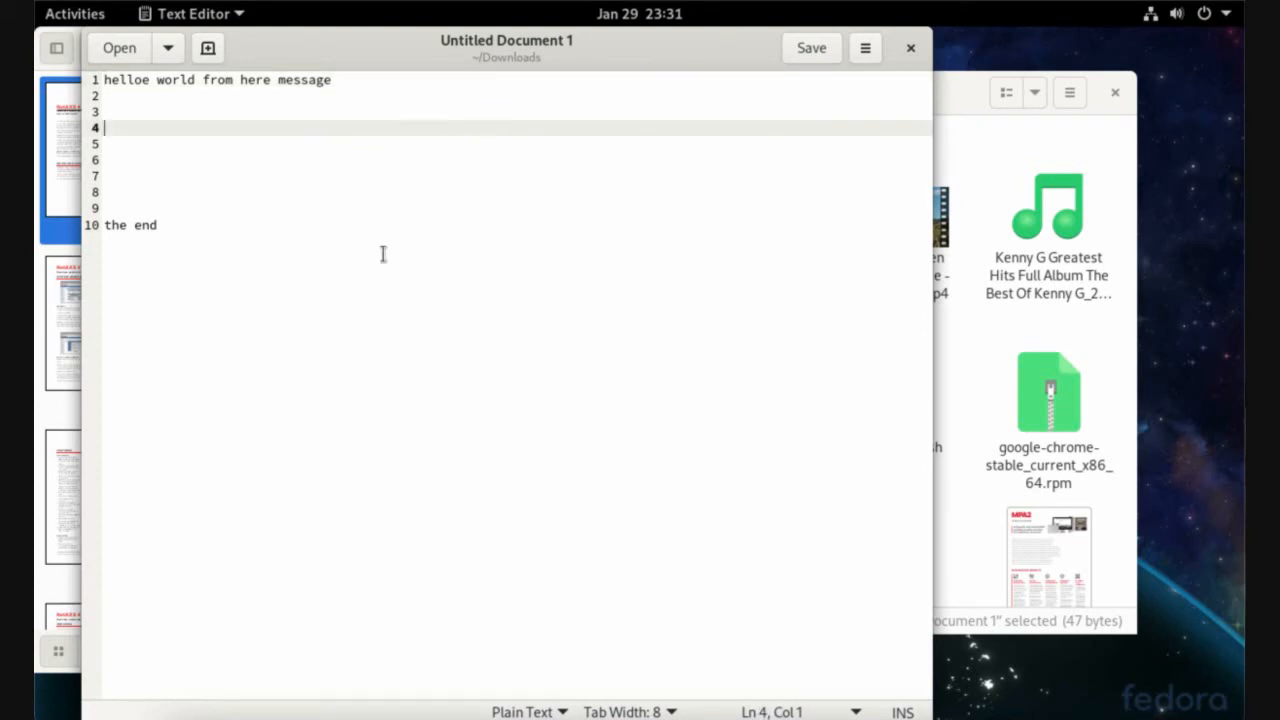
{"action": "mouse_move", "coordinate": [428, 100]}
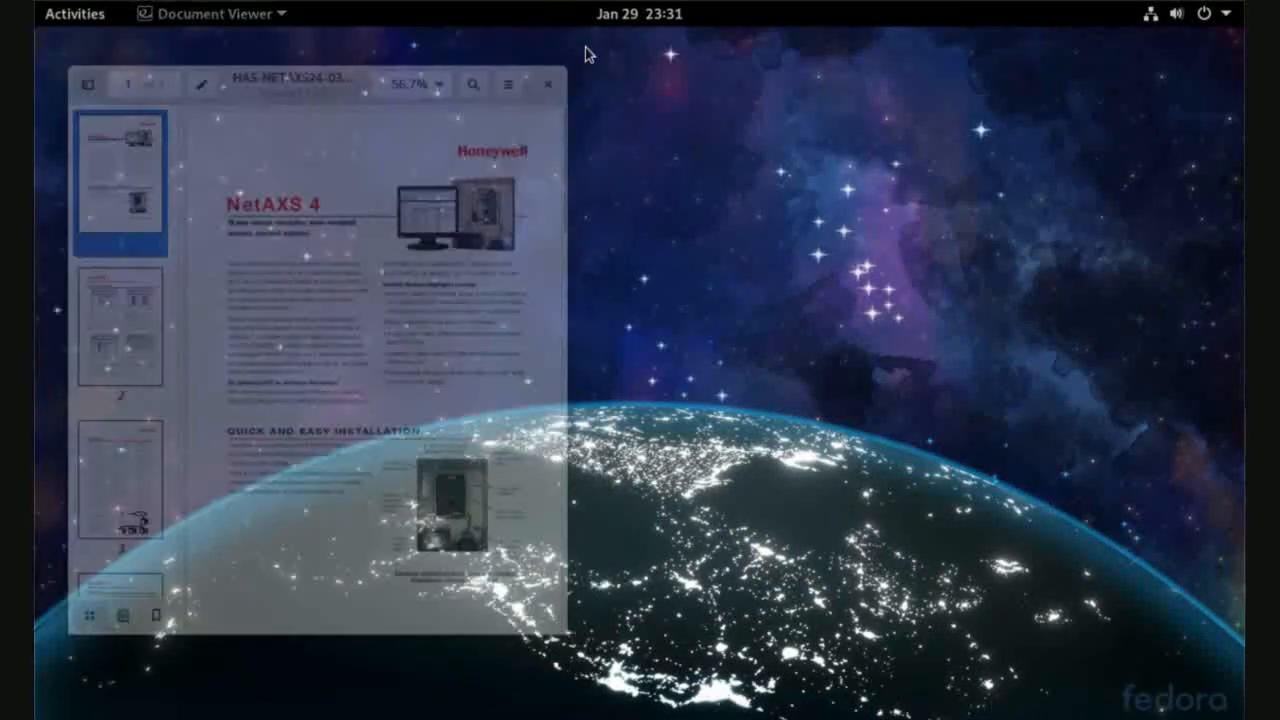
{"action": "left_click", "coordinate": [548, 84]}
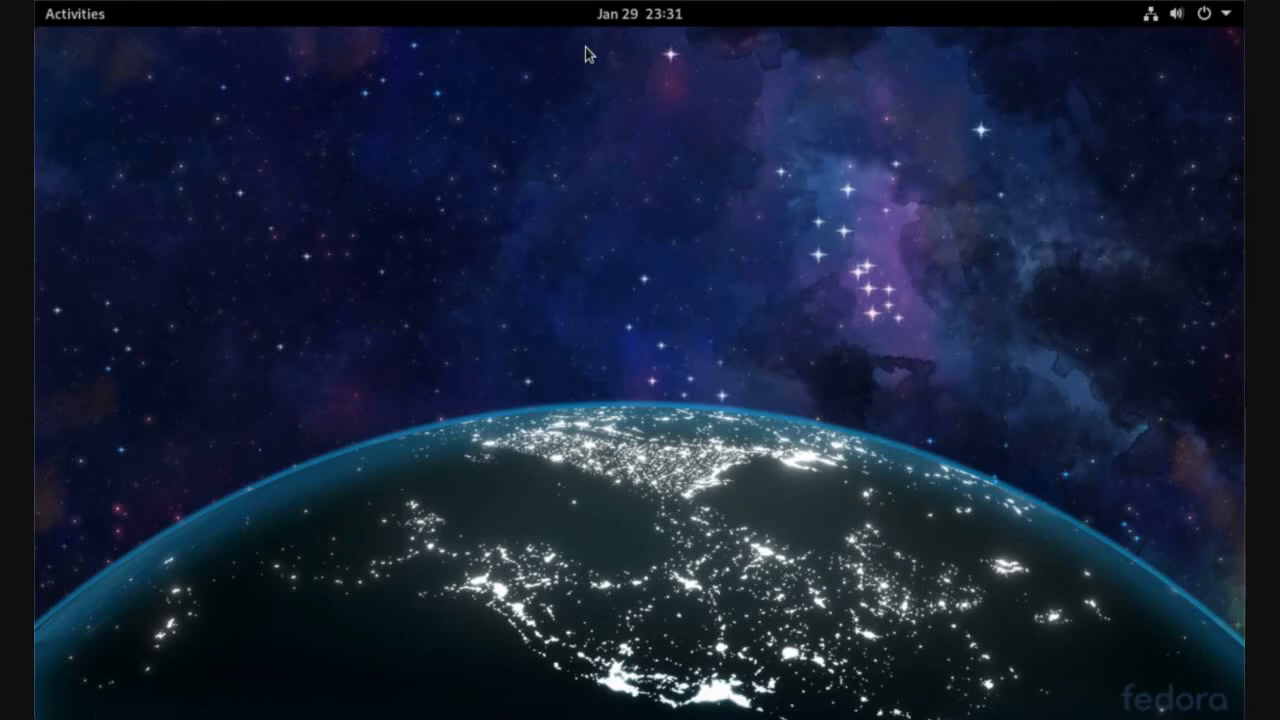